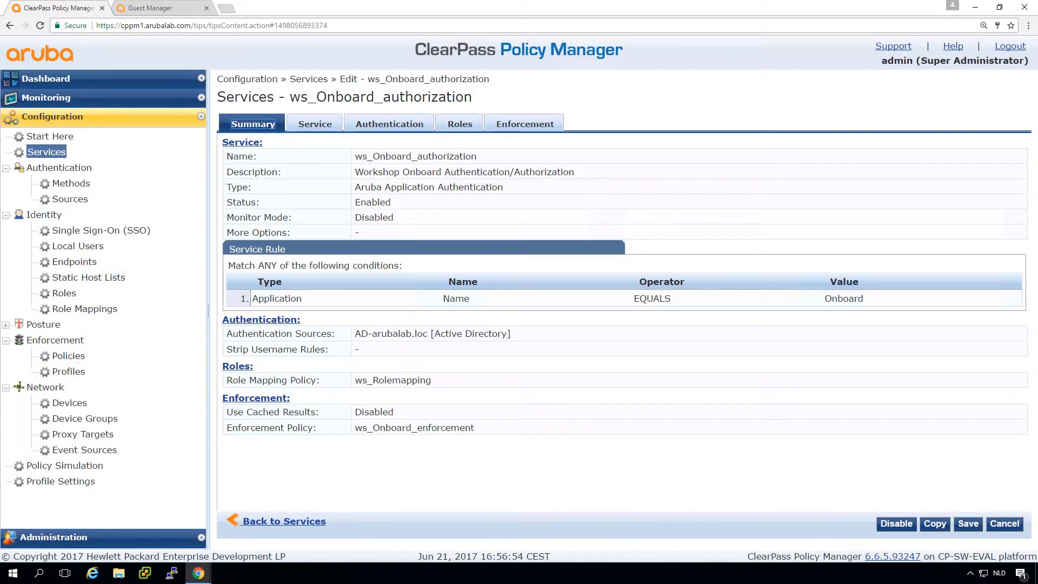
pyautogui.moveTo(209, 165)
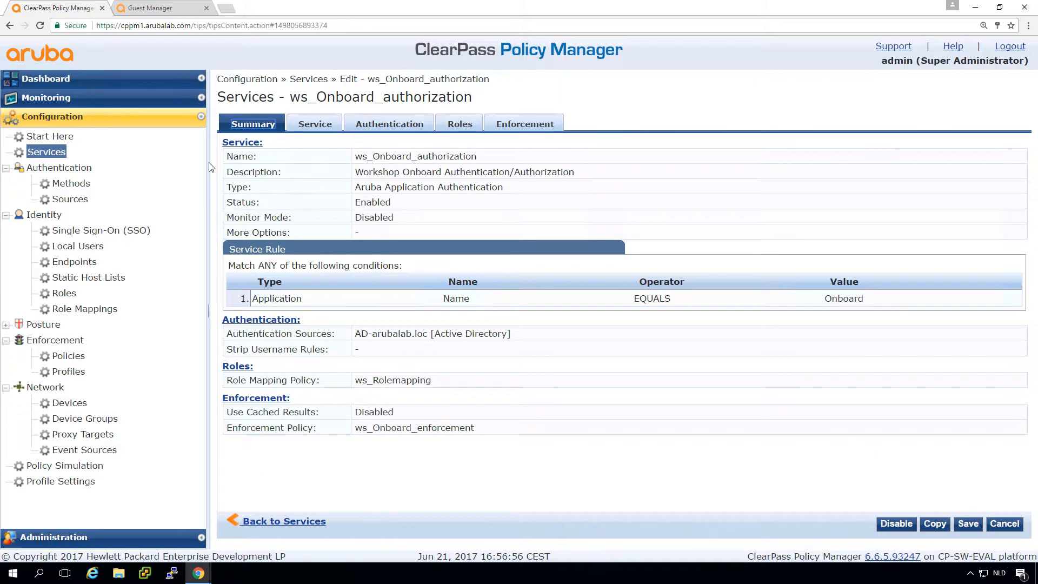
# - Go to ClearPass Guest and list the Onboard Deployment and Provisioning settings
pyautogui.click(162, 8)
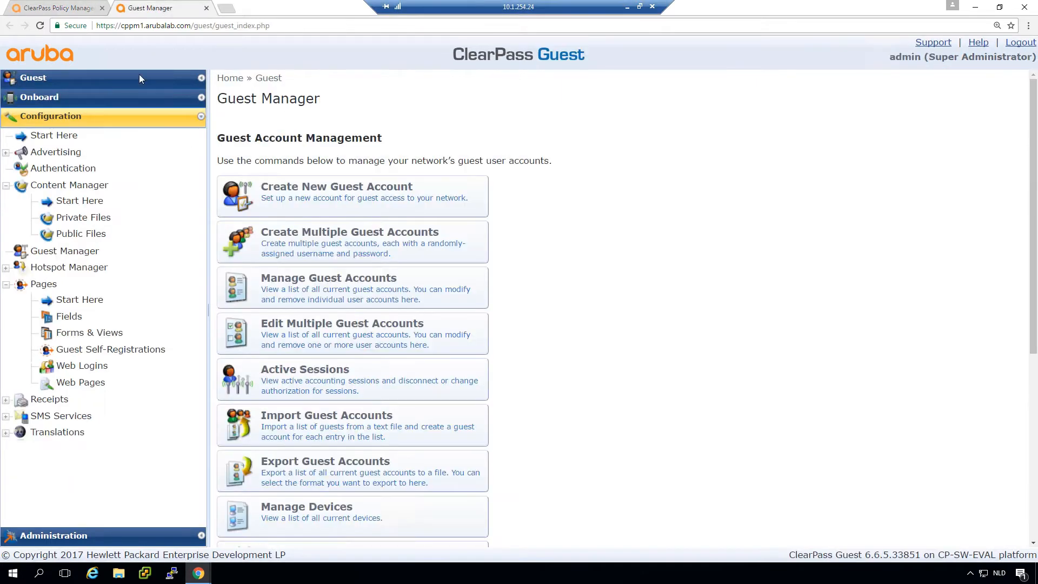
pyautogui.moveTo(72, 217)
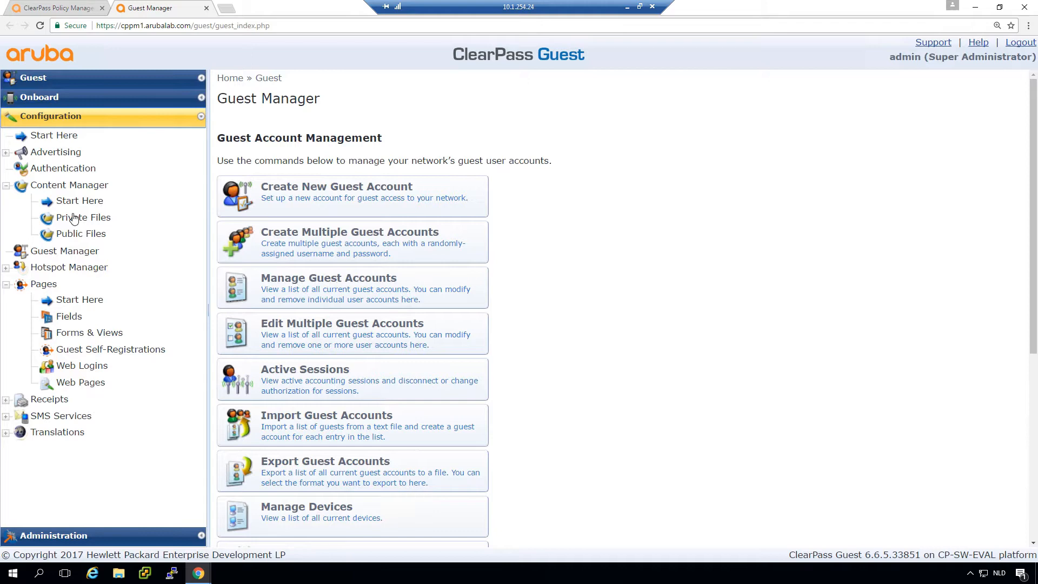
pyautogui.click(39, 96)
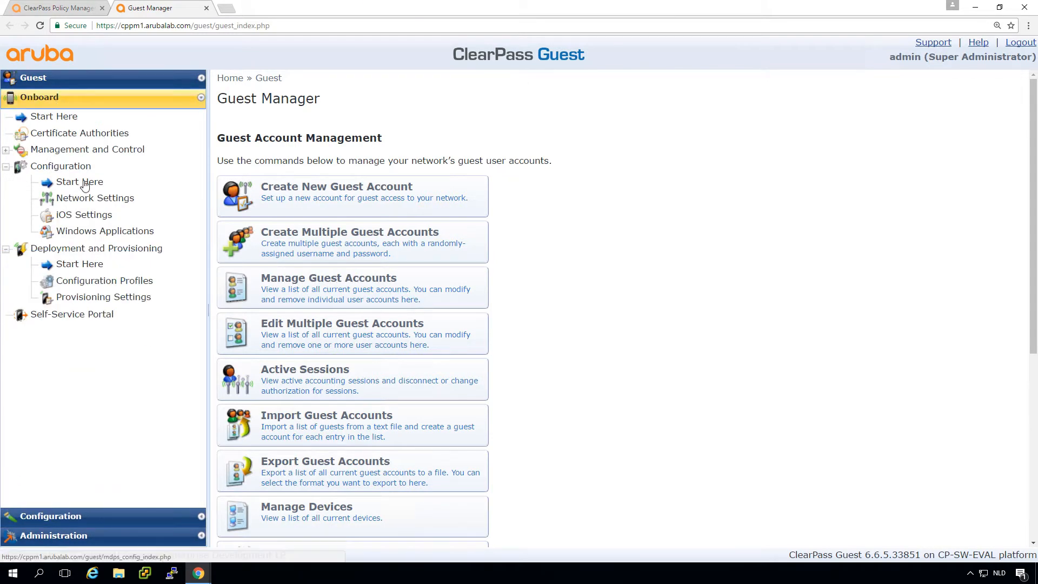
pyautogui.click(105, 296)
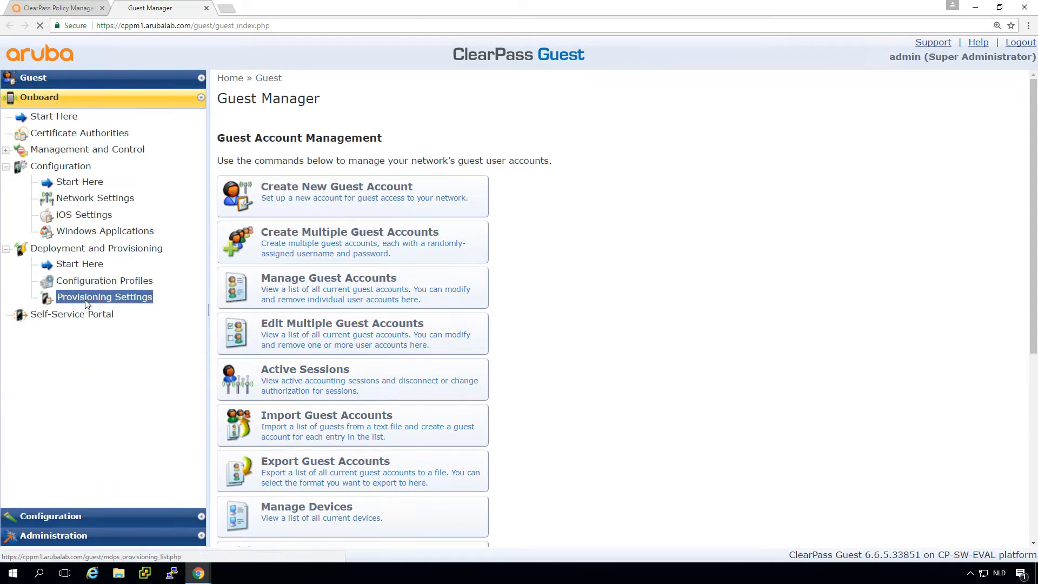
pyautogui.click(104, 296)
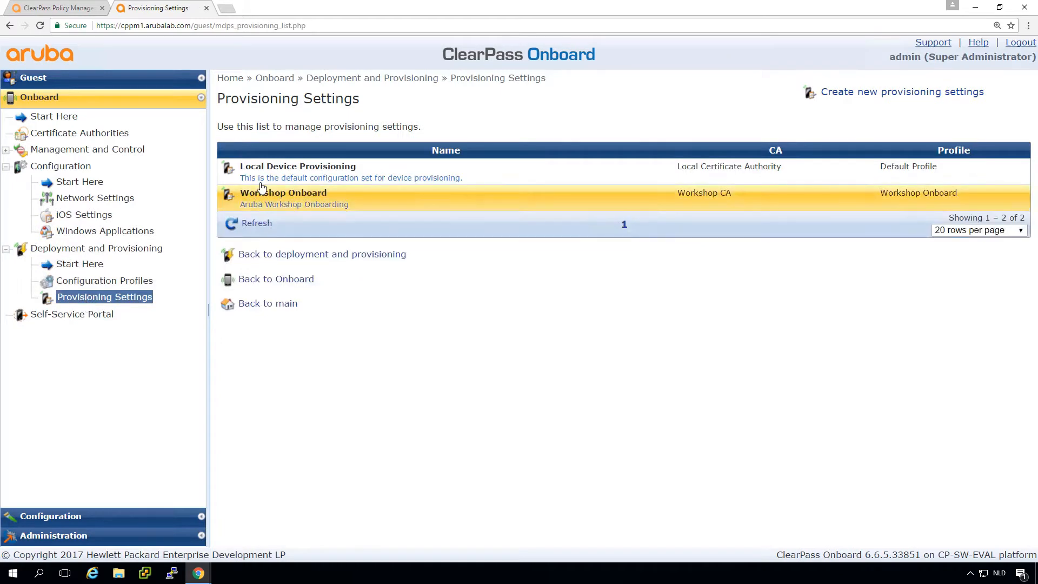
pyautogui.moveTo(318, 206)
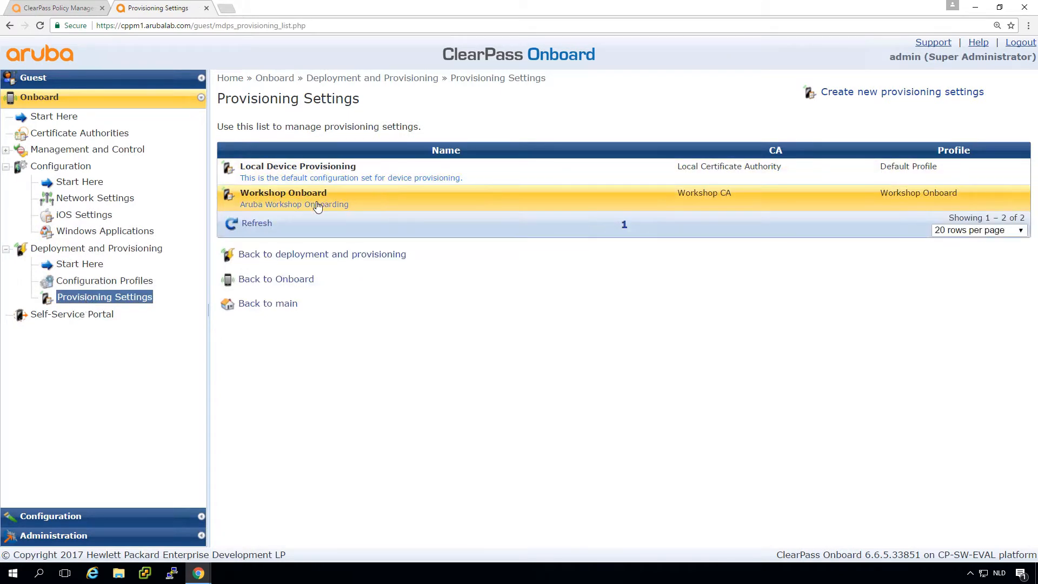
# - Select the Workshop Onboard row to reveal its actions
pyautogui.click(283, 192)
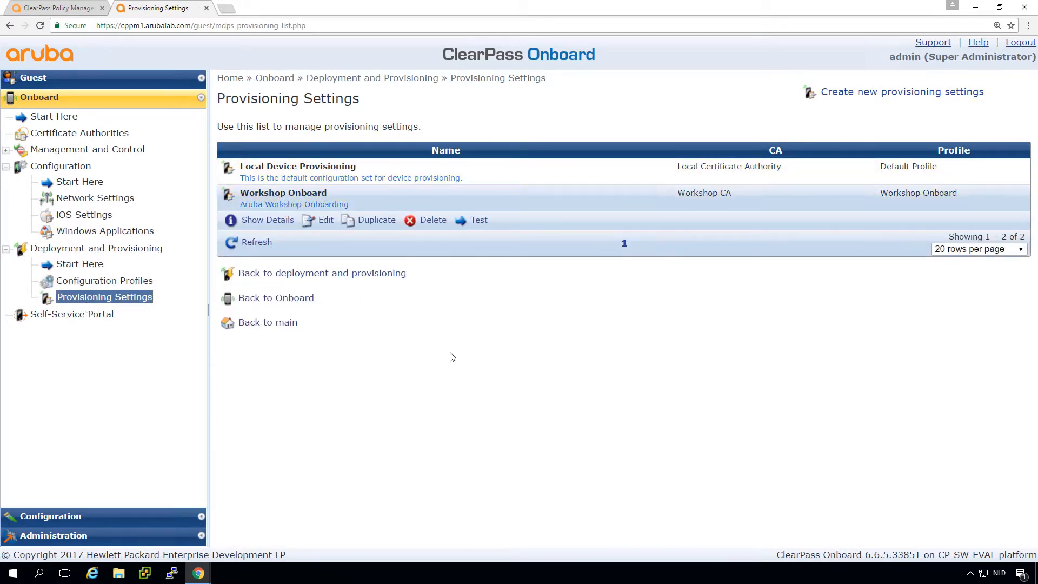
pyautogui.click(479, 220)
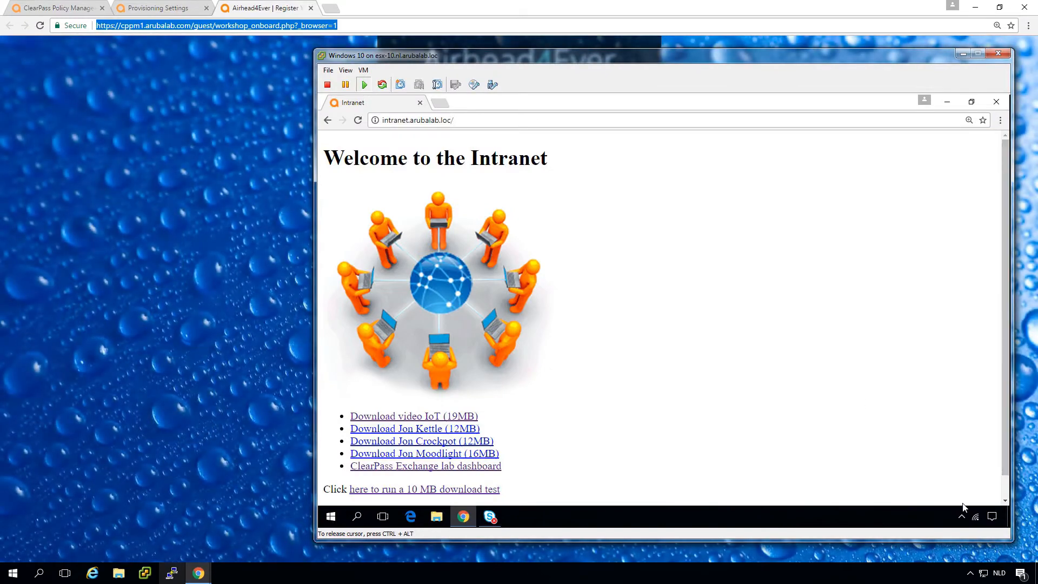
# - Connect the VM to the open guest-1 network and reload to reach the Airhead4Ever registration portal
pyautogui.click(975, 517)
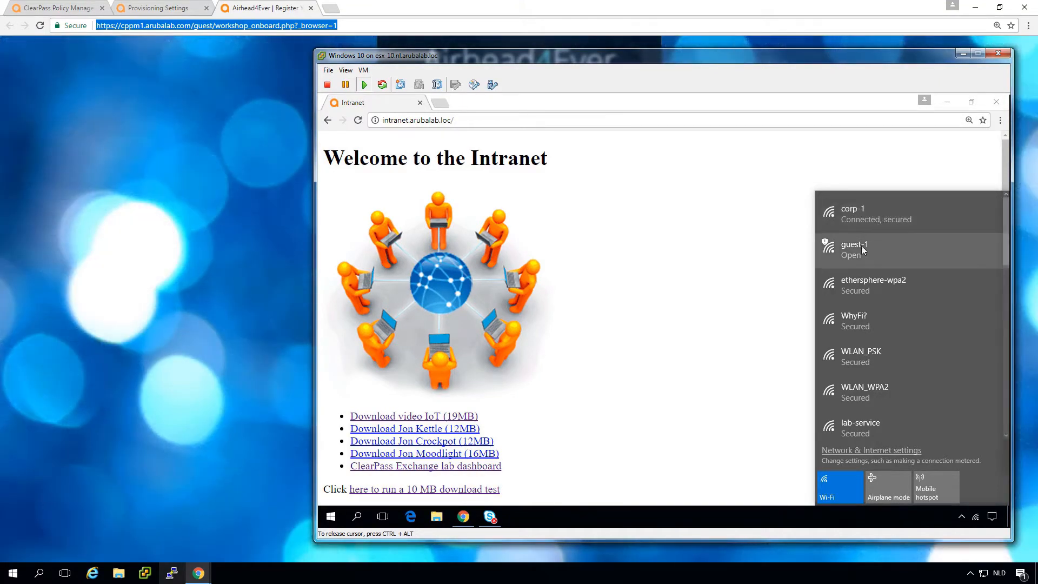
pyautogui.click(854, 248)
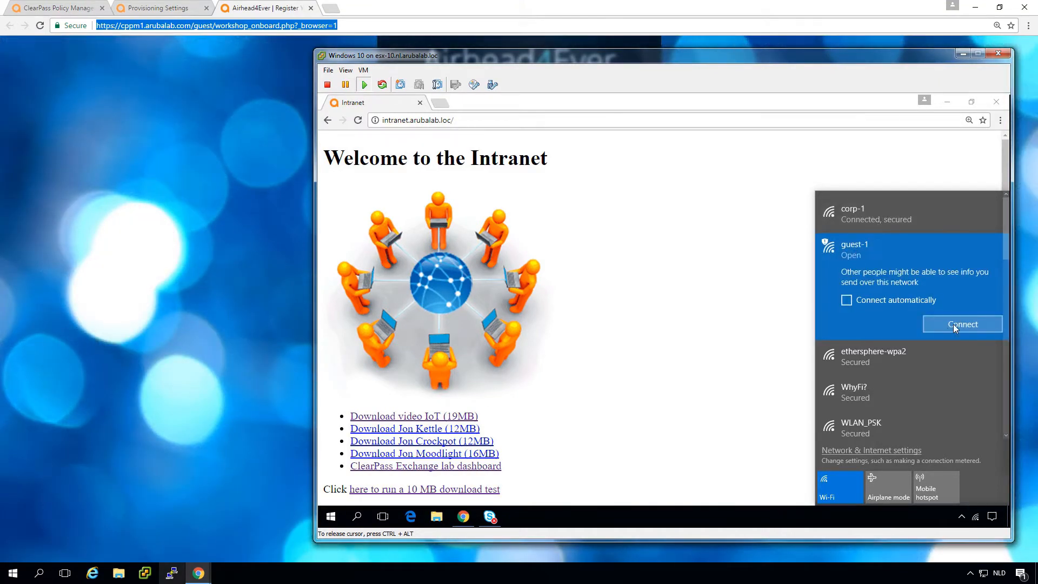
pyautogui.click(963, 323)
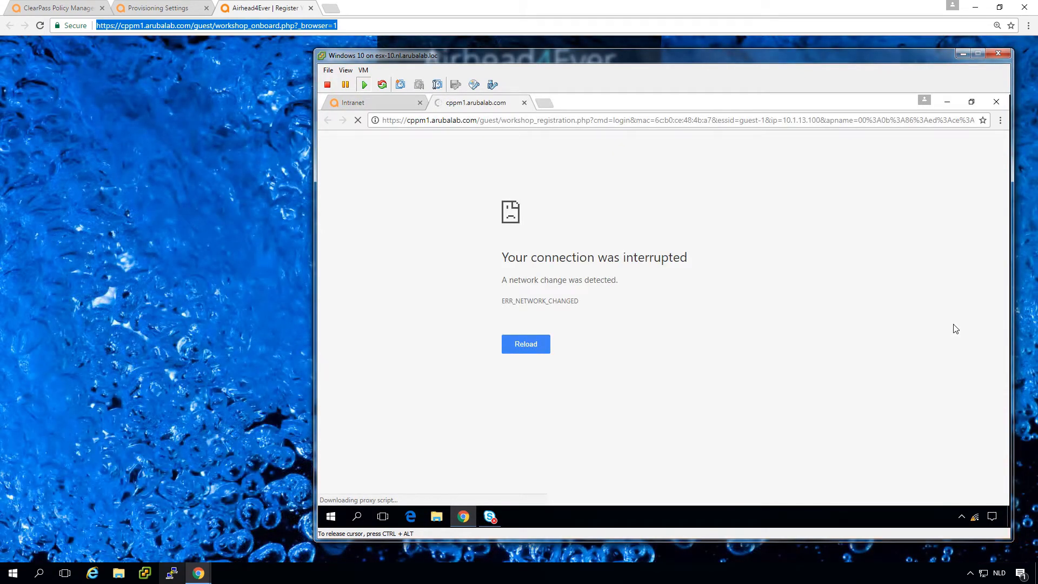
pyautogui.click(525, 344)
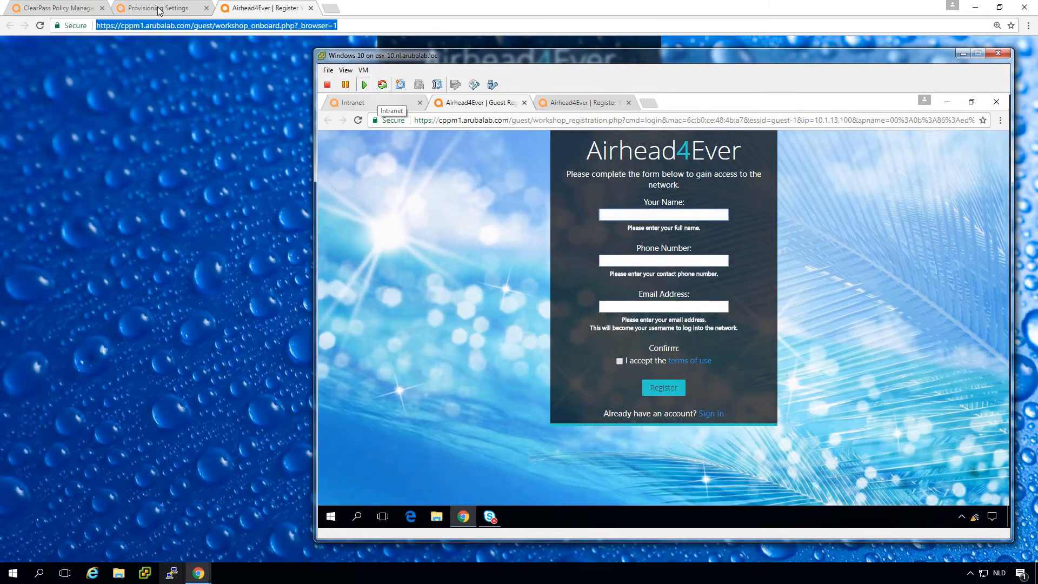
pyautogui.click(159, 7)
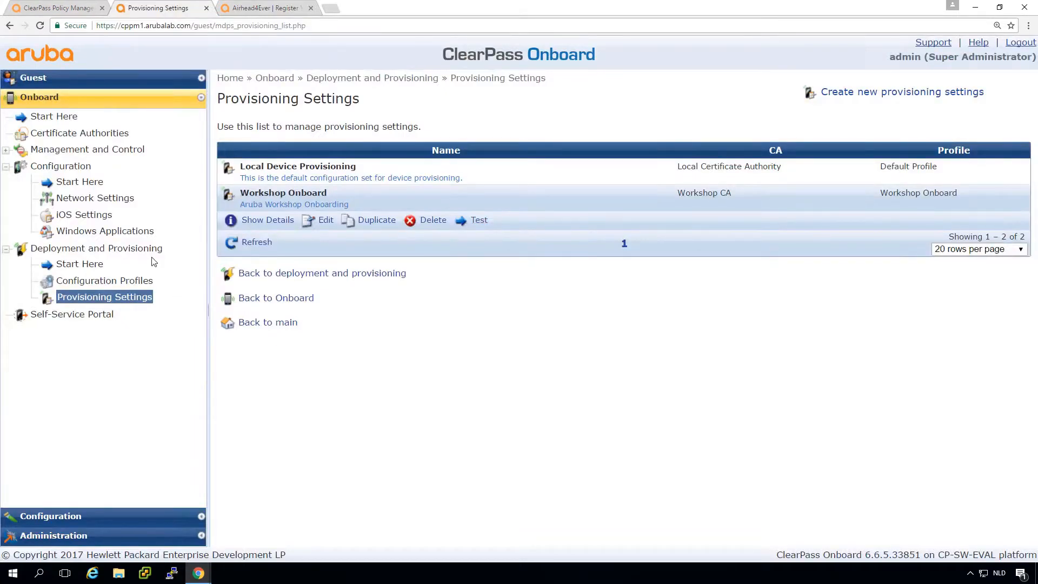
pyautogui.moveTo(23, 446)
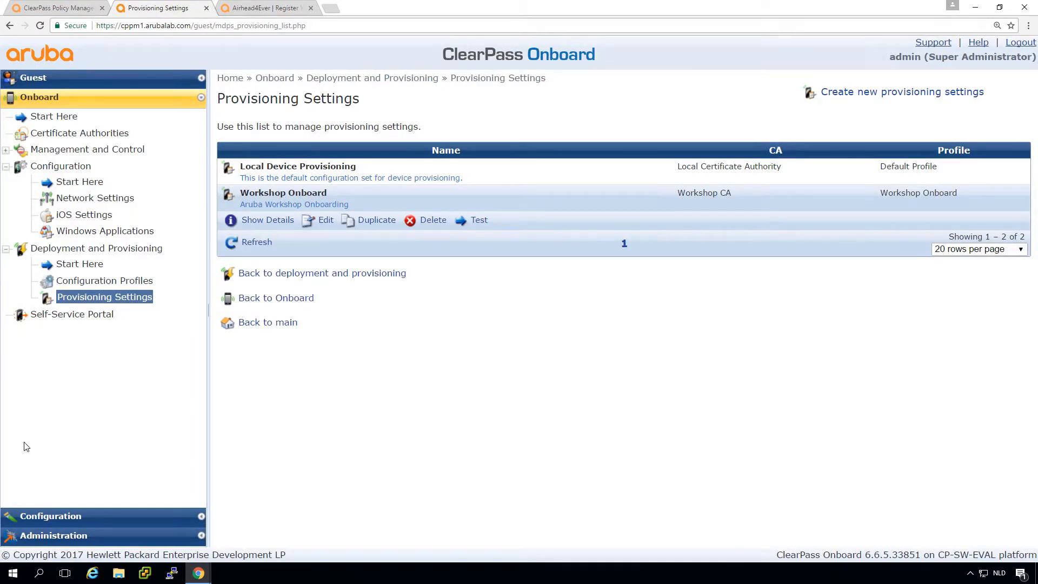
# - Edit the Workshop Guest Self Registration page from Configuration > Pages > Guest Self-Registrations
pyautogui.click(51, 515)
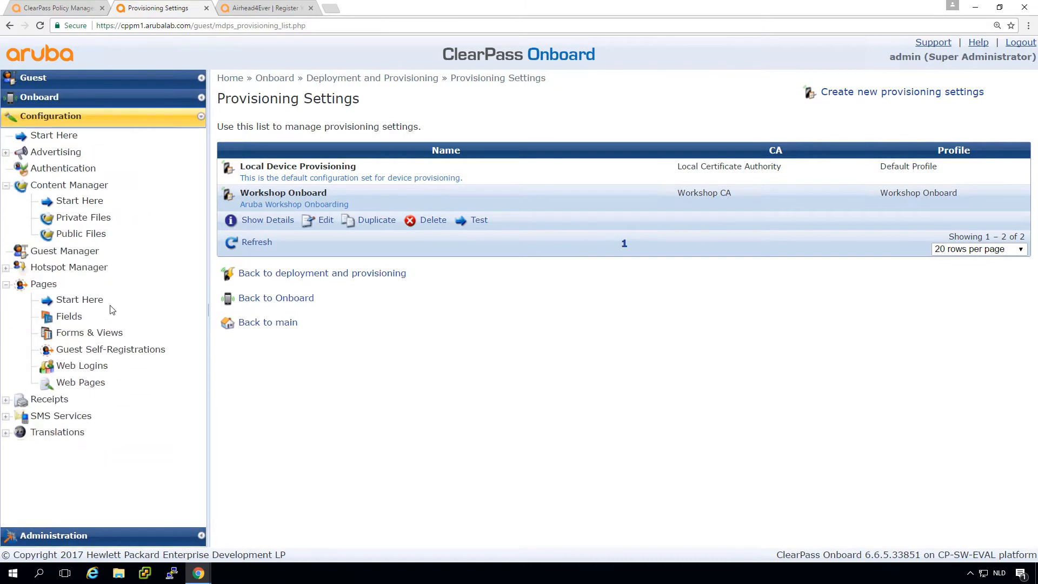
pyautogui.click(110, 350)
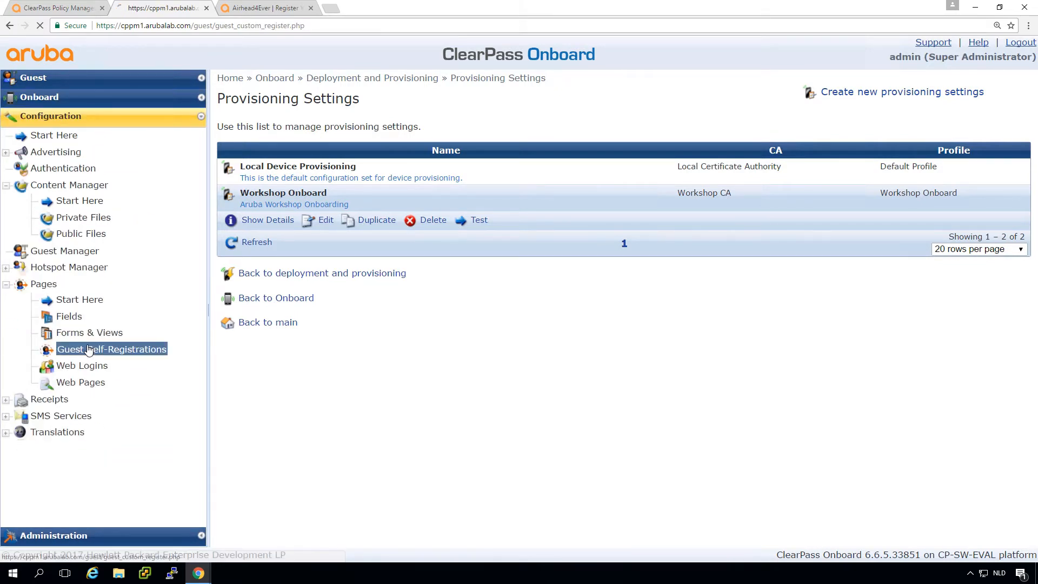
pyautogui.click(111, 350)
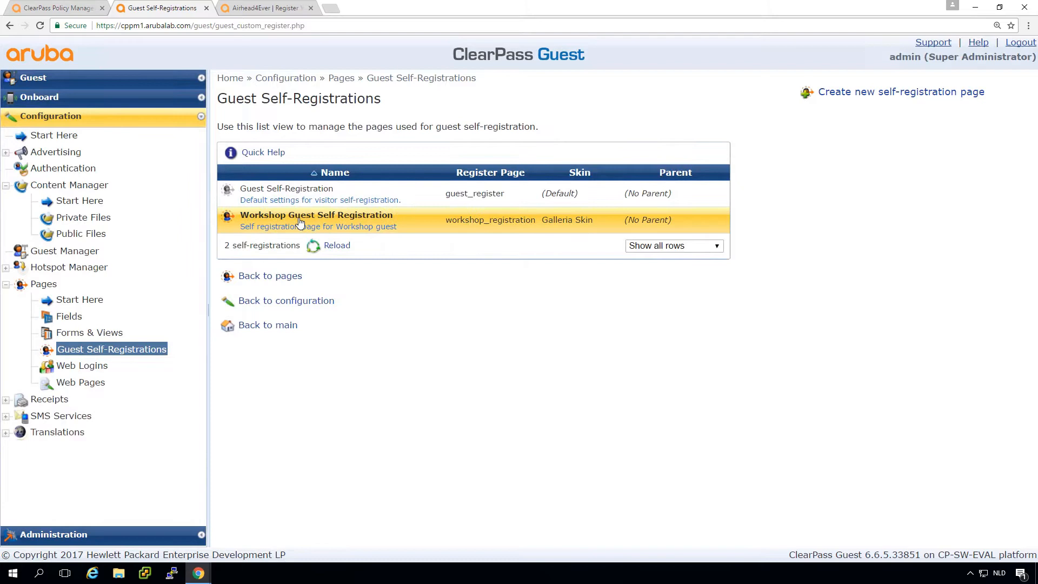
pyautogui.click(316, 219)
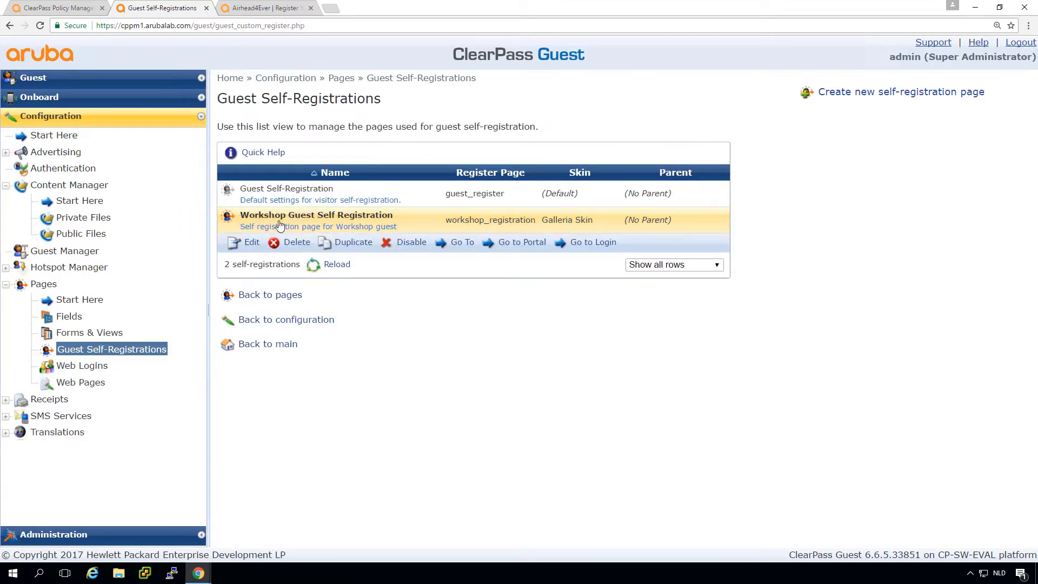
pyautogui.click(251, 241)
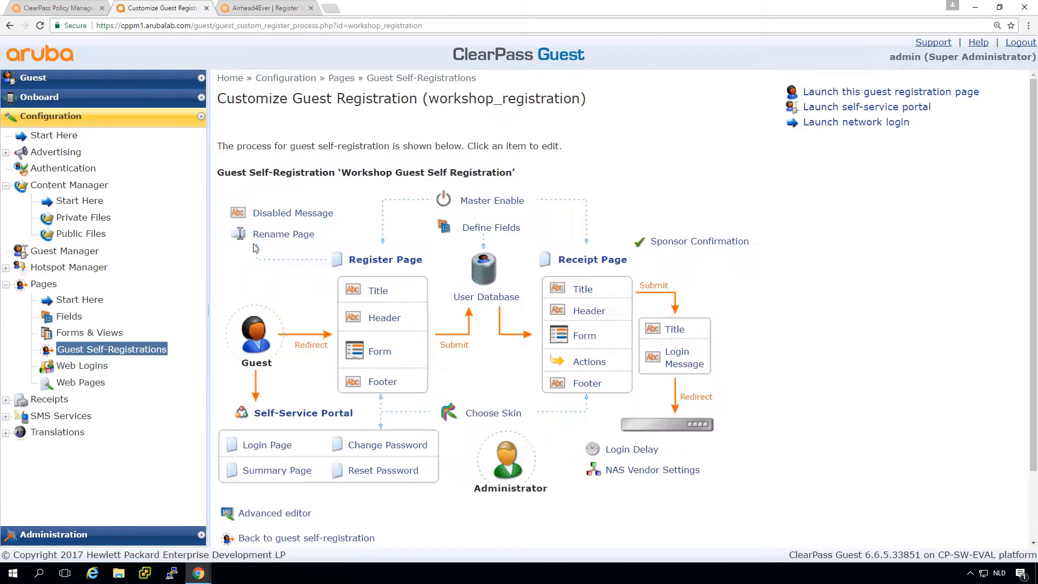
pyautogui.moveTo(303, 412)
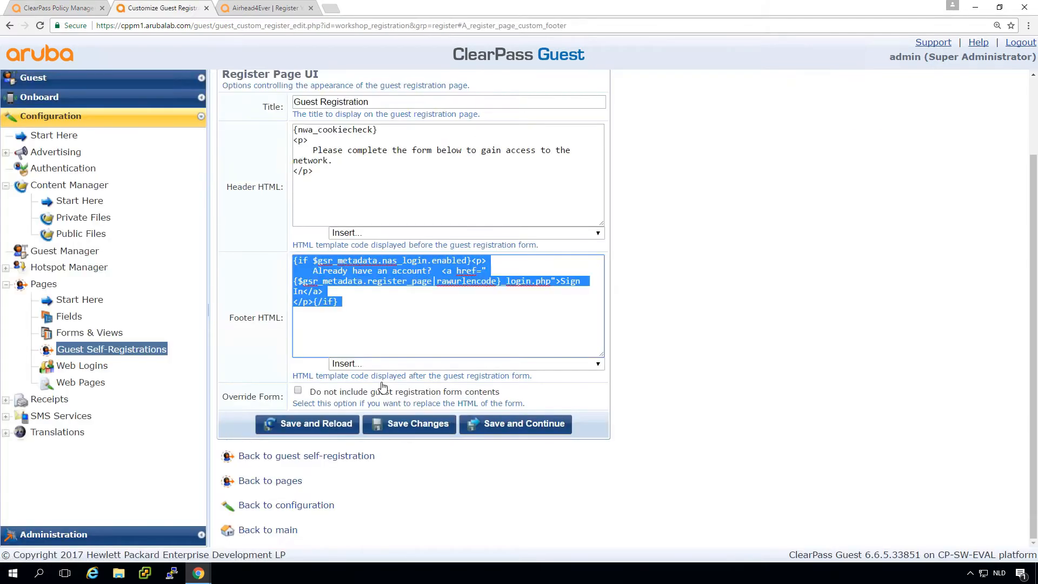
# - Append 'Are you an employee? Onboard your device here' linking to workshop_onboard.php in the footer HTML and save
pyautogui.click(362, 313)
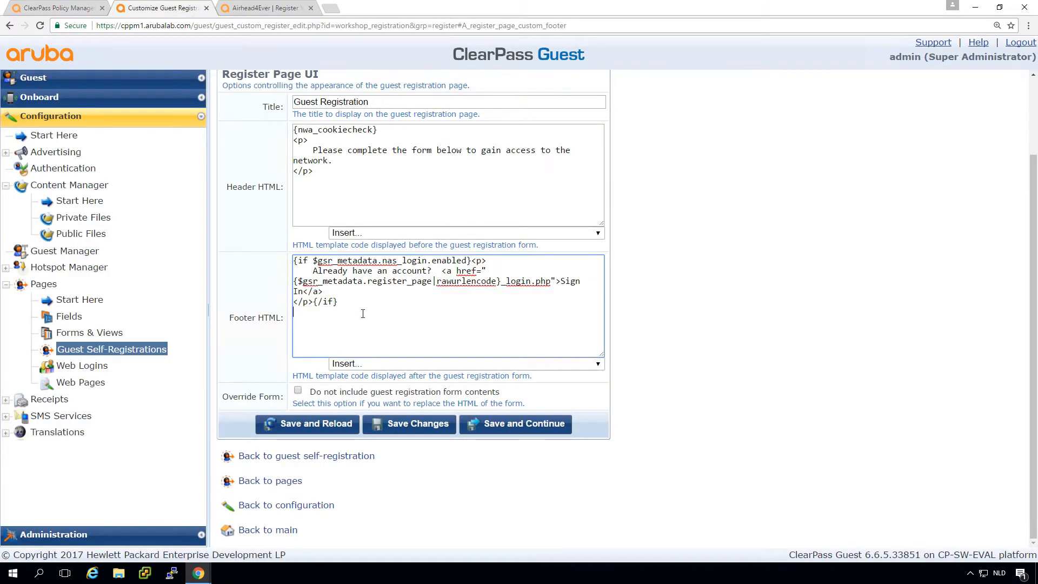
pyautogui.write('<p>')
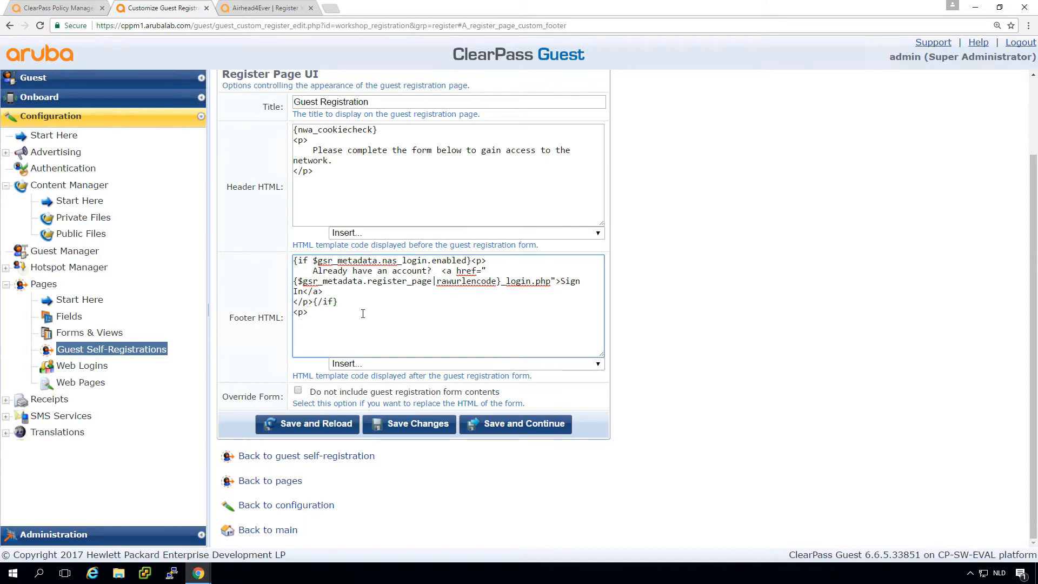
pyautogui.write('Are')
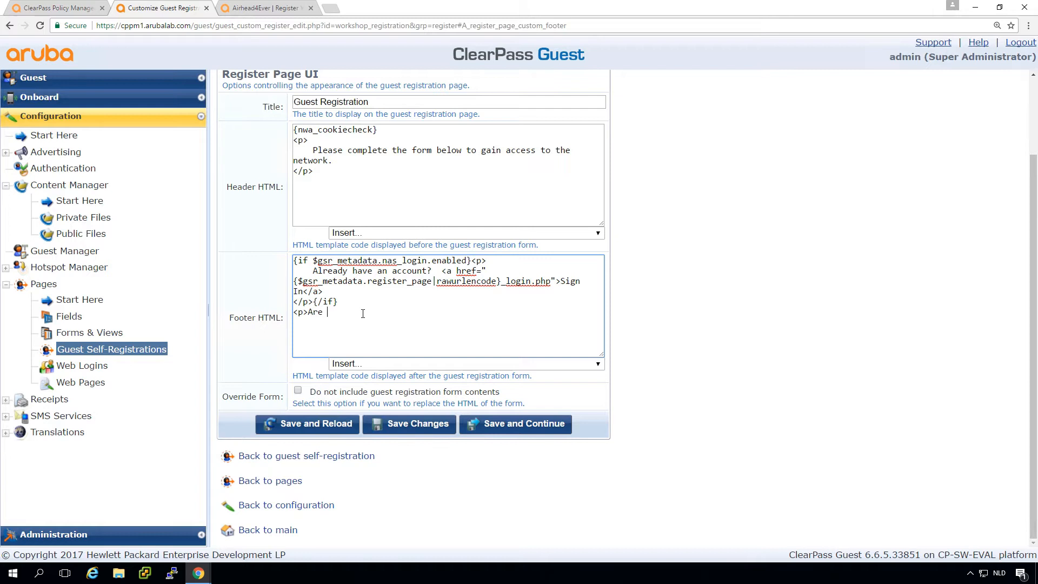
pyautogui.write('you an emp')
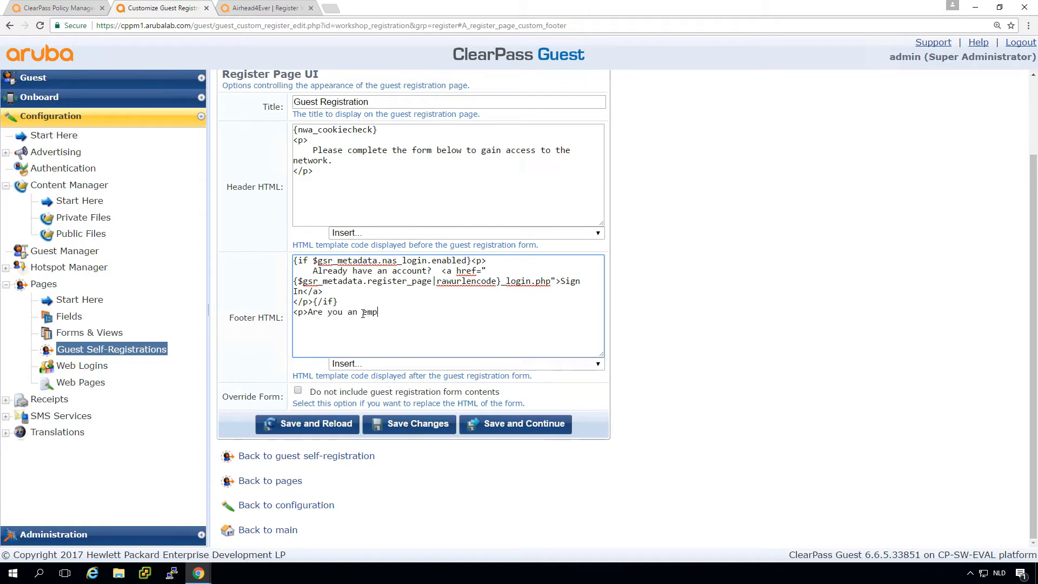
pyautogui.write('loyee? <a href')
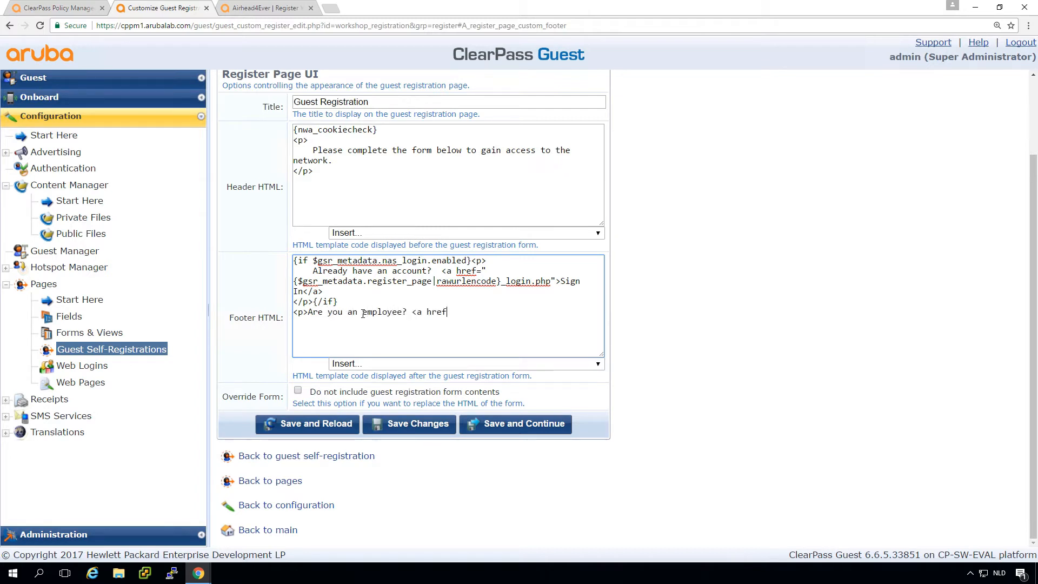
pyautogui.write('="https://cppm1.arubalab.com/guest/workshop_onboard.php?_browser=1')
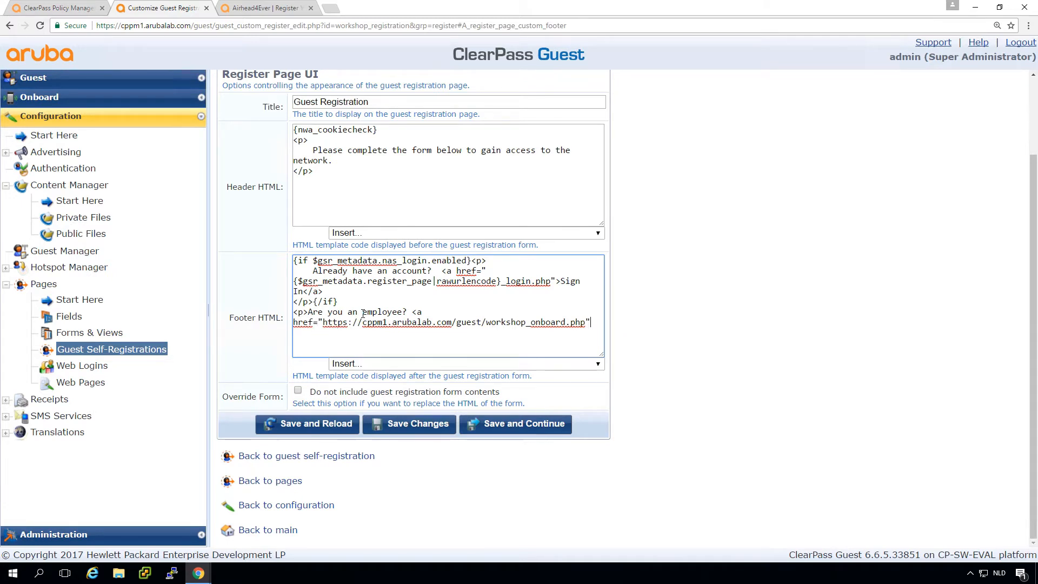
pyautogui.write('Onboard your')
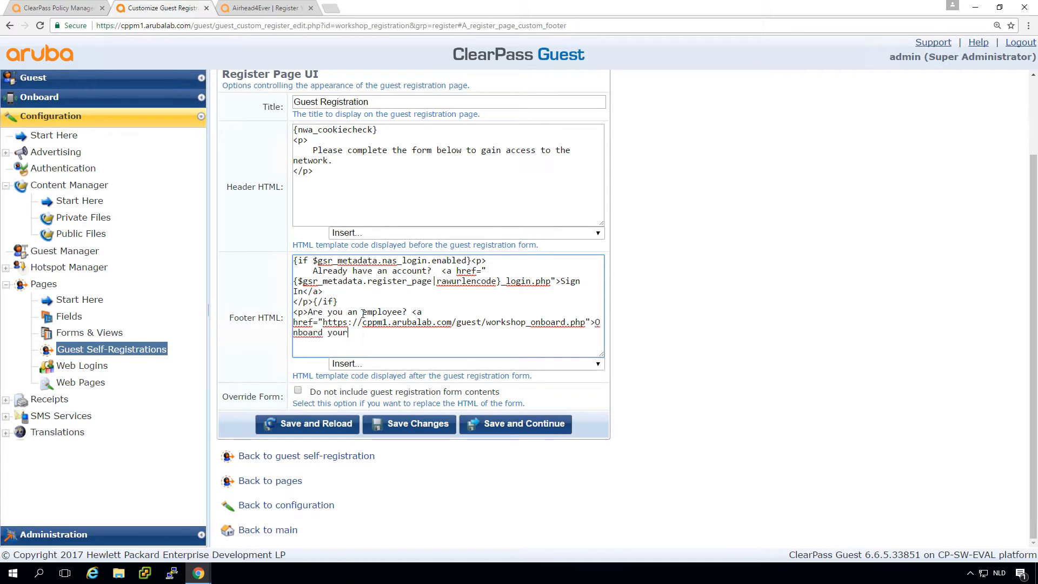
pyautogui.write('device here</a>')
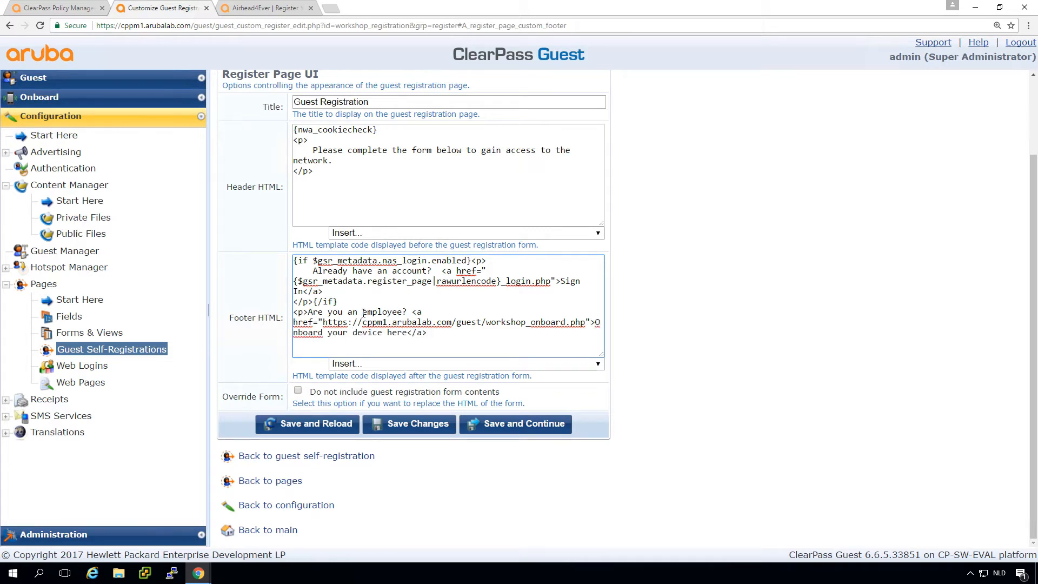
pyautogui.write('</p>')
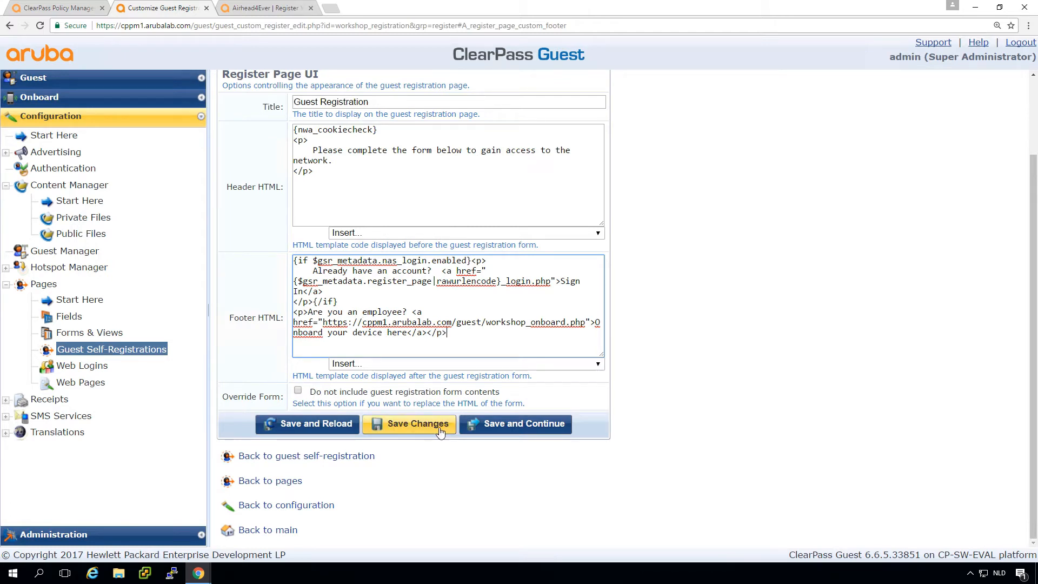
pyautogui.click(417, 424)
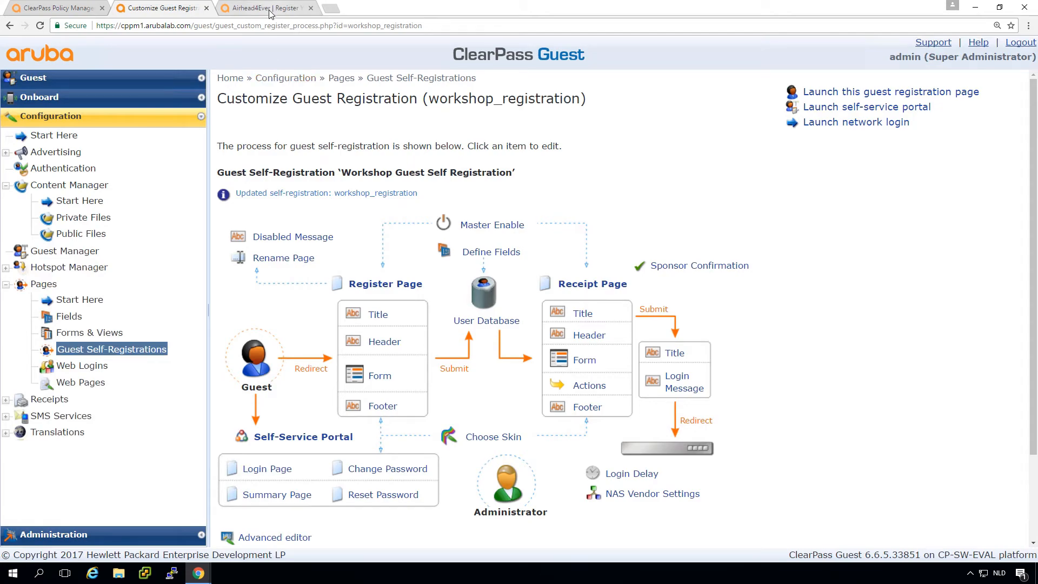
# - Launch the live guest registration page and follow its new 'Onboard your device here' link
pyautogui.click(265, 8)
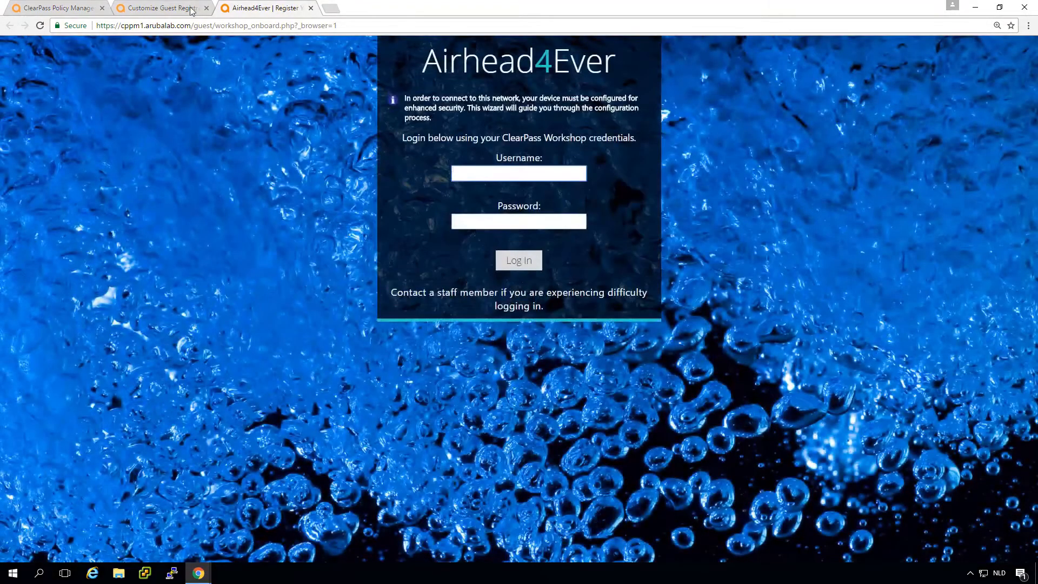
pyautogui.click(159, 8)
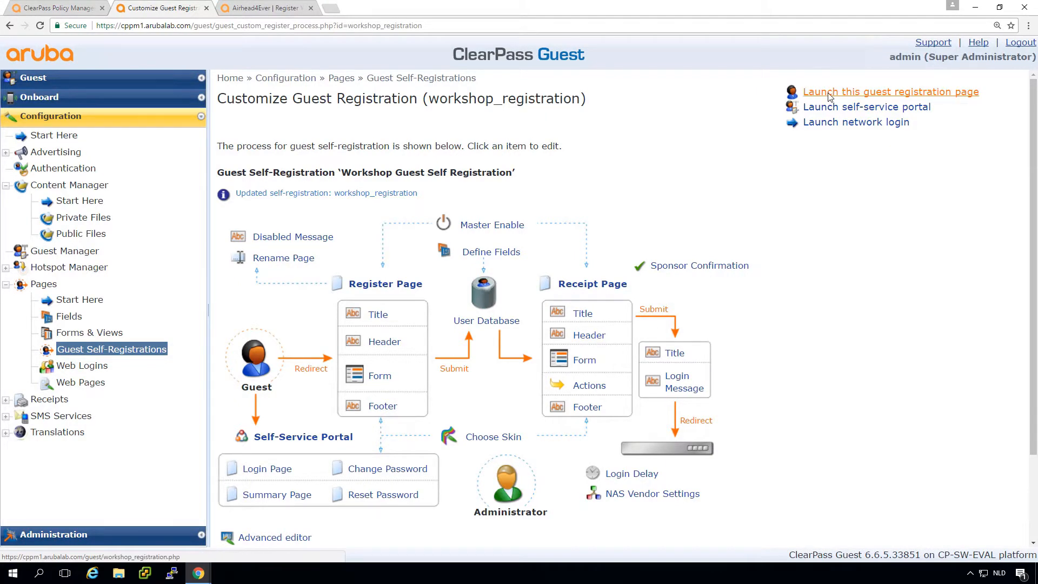
pyautogui.click(890, 91)
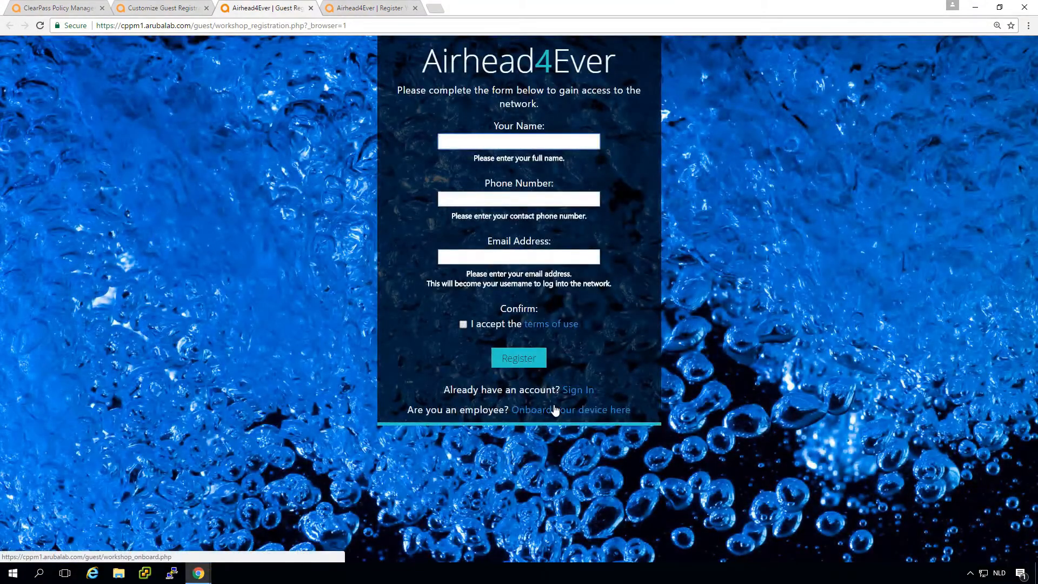
pyautogui.click(570, 409)
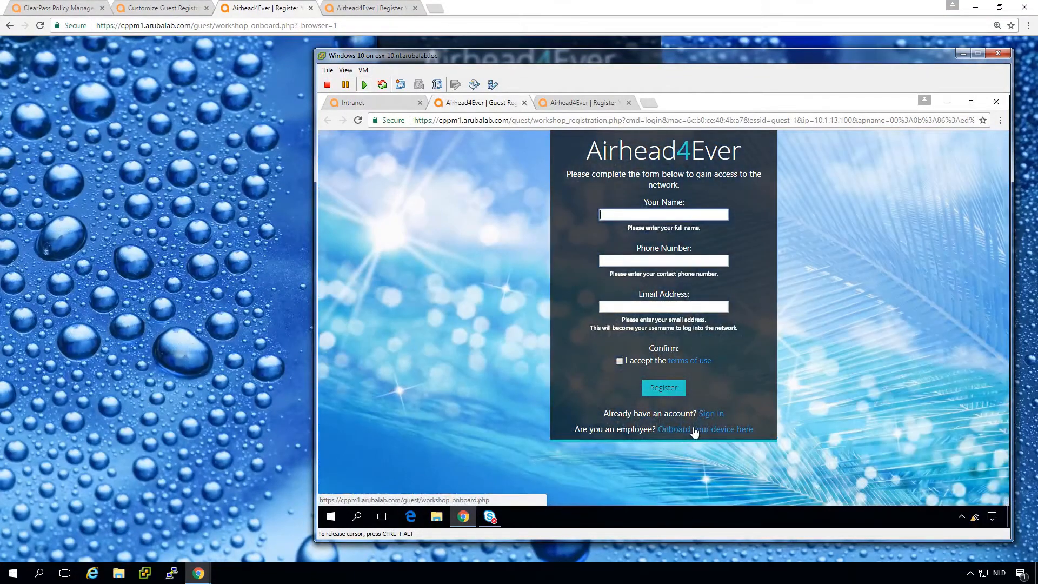
pyautogui.click(703, 430)
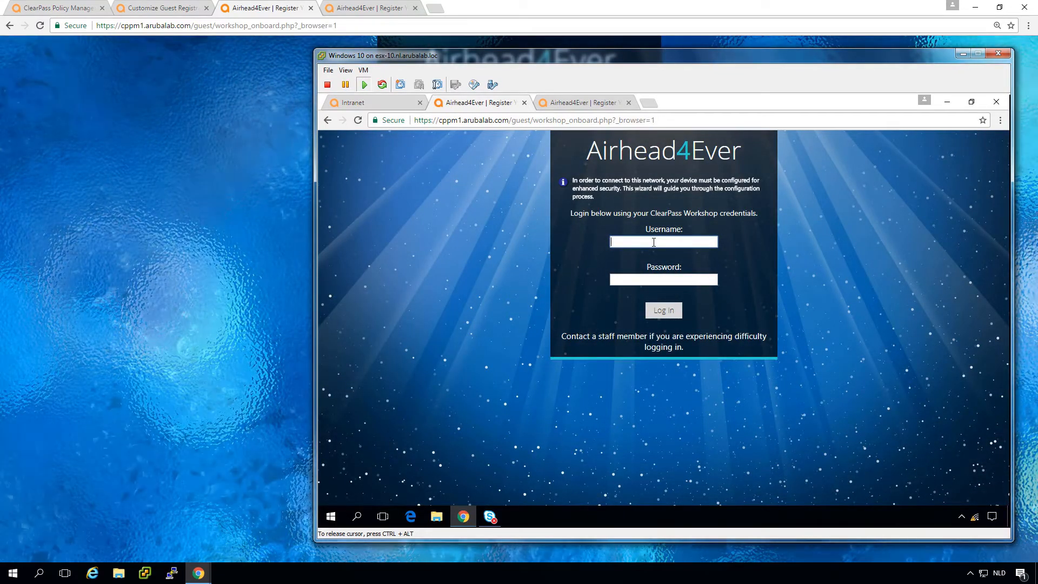
pyautogui.write('admin1')
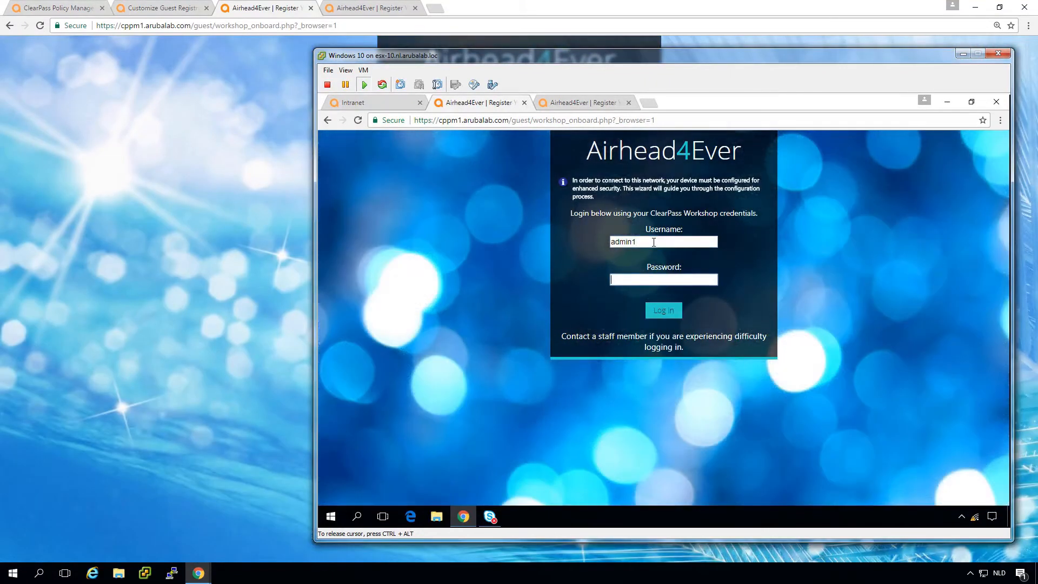
pyautogui.write('password')
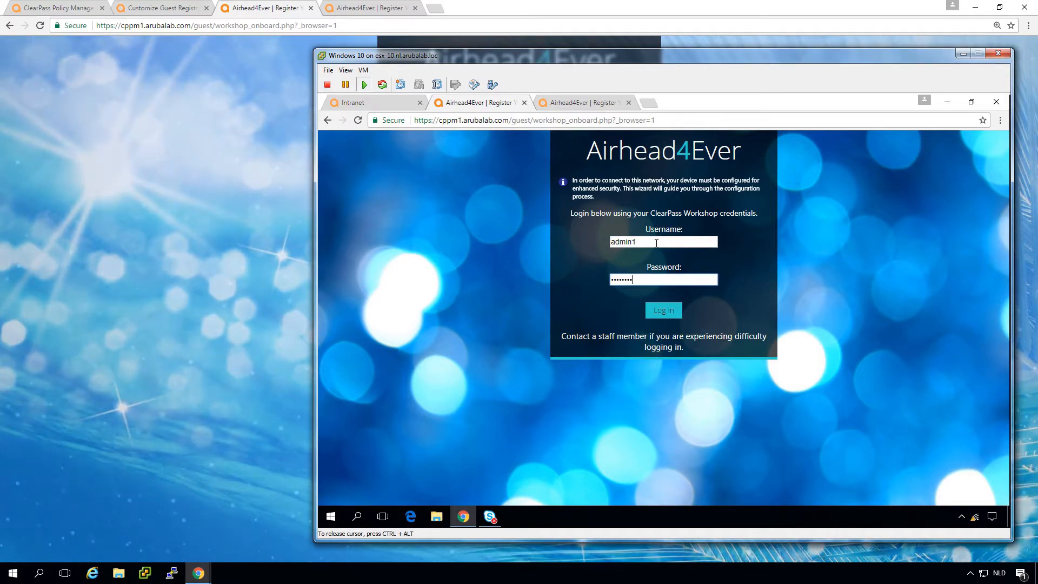
pyautogui.click(663, 310)
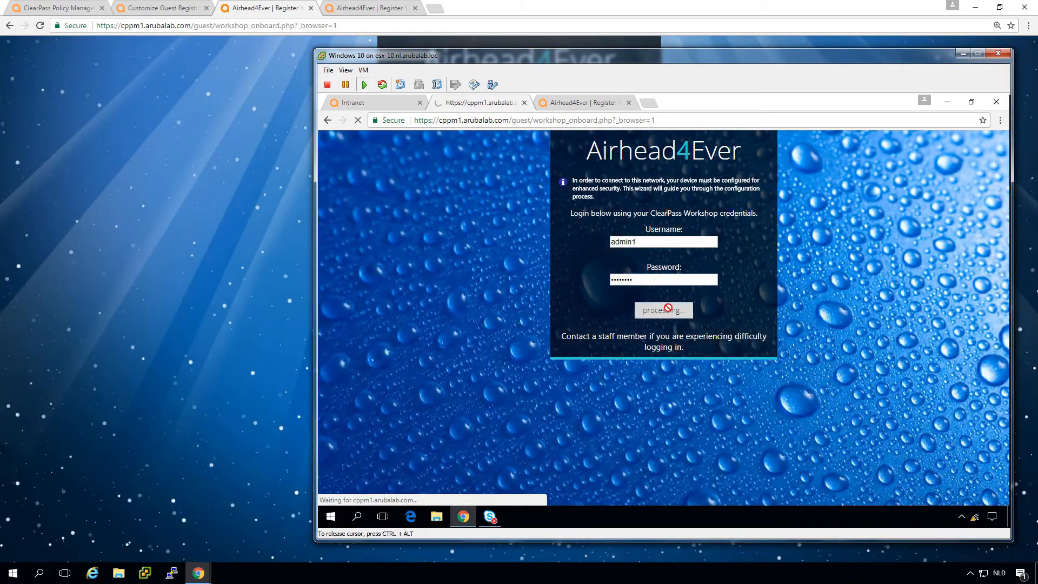
pyautogui.click(663, 310)
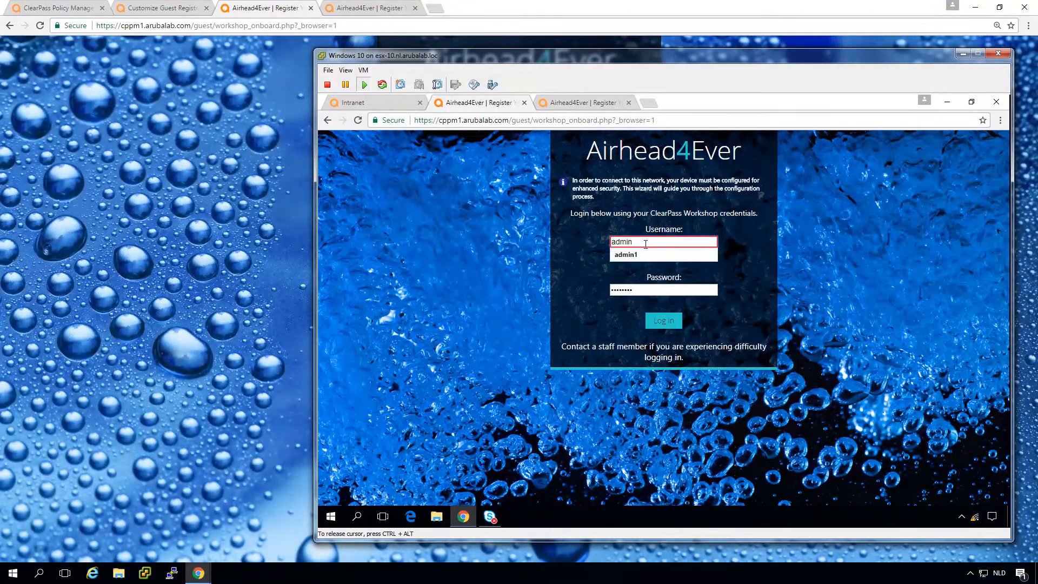
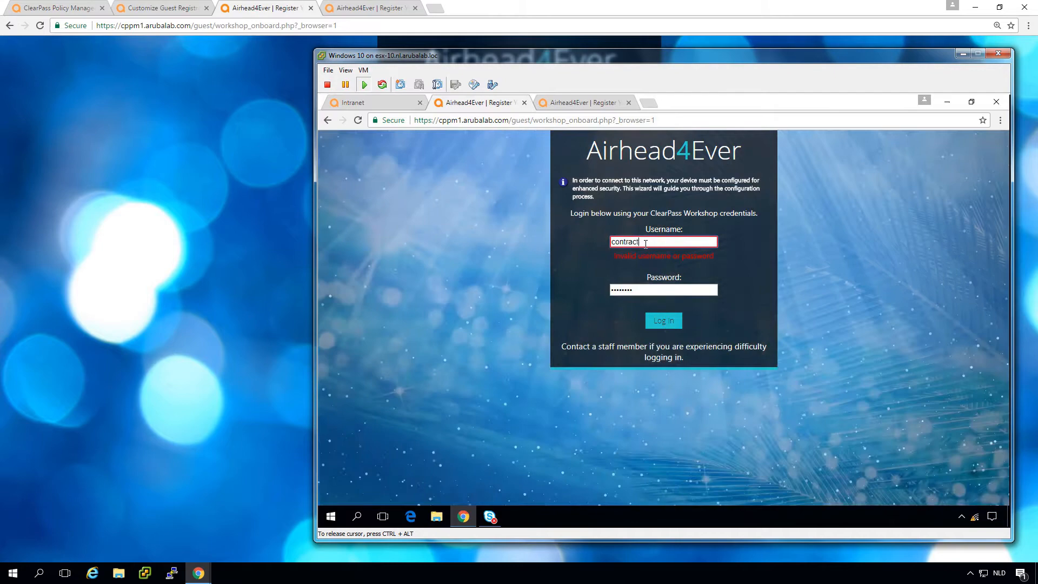
pyautogui.click(663, 320)
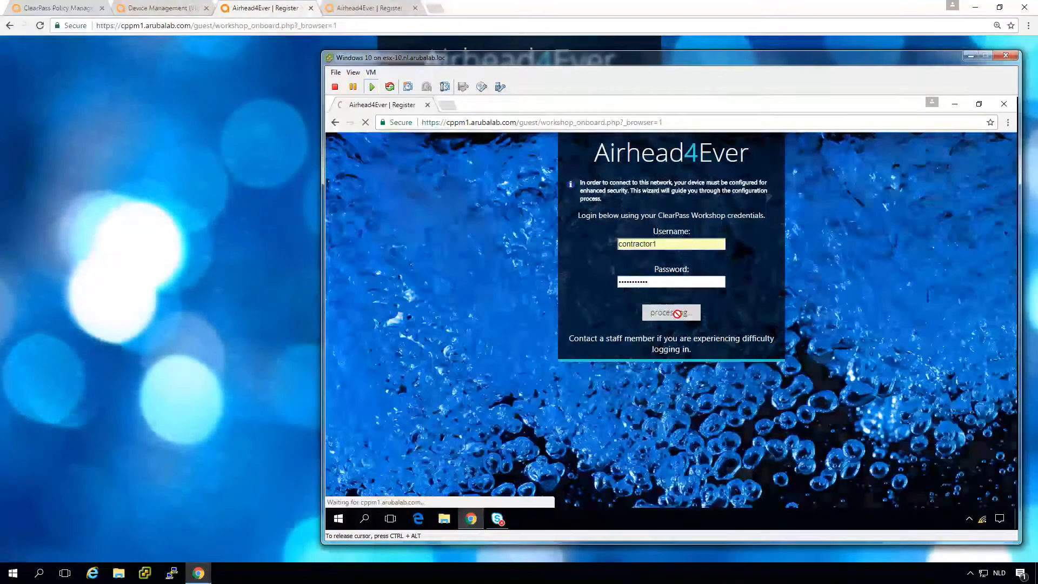
pyautogui.click(670, 312)
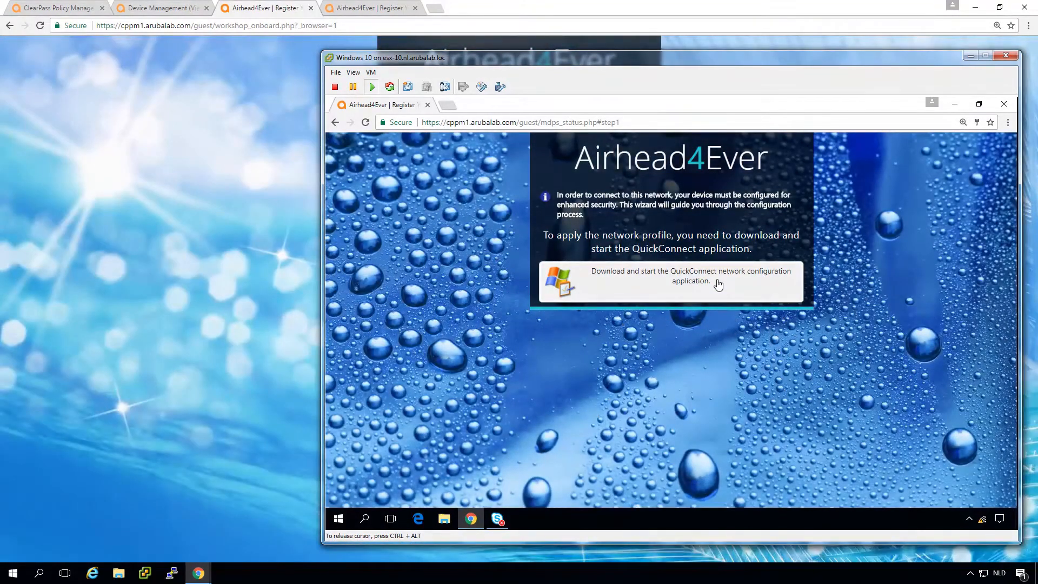
# - Download the QuickConnect application, run the .exe and allow it to make changes
pyautogui.click(671, 281)
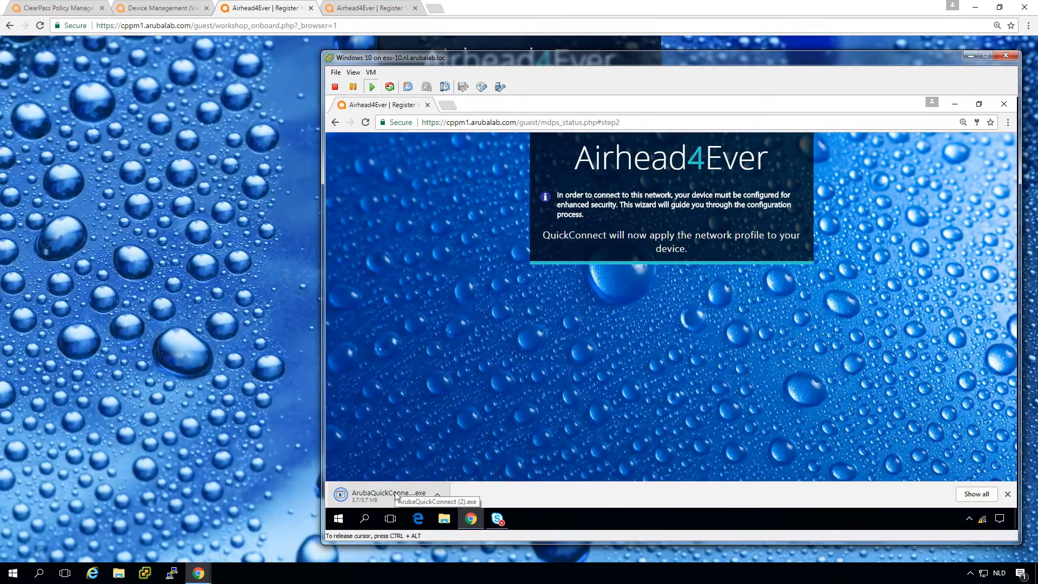
pyautogui.click(389, 493)
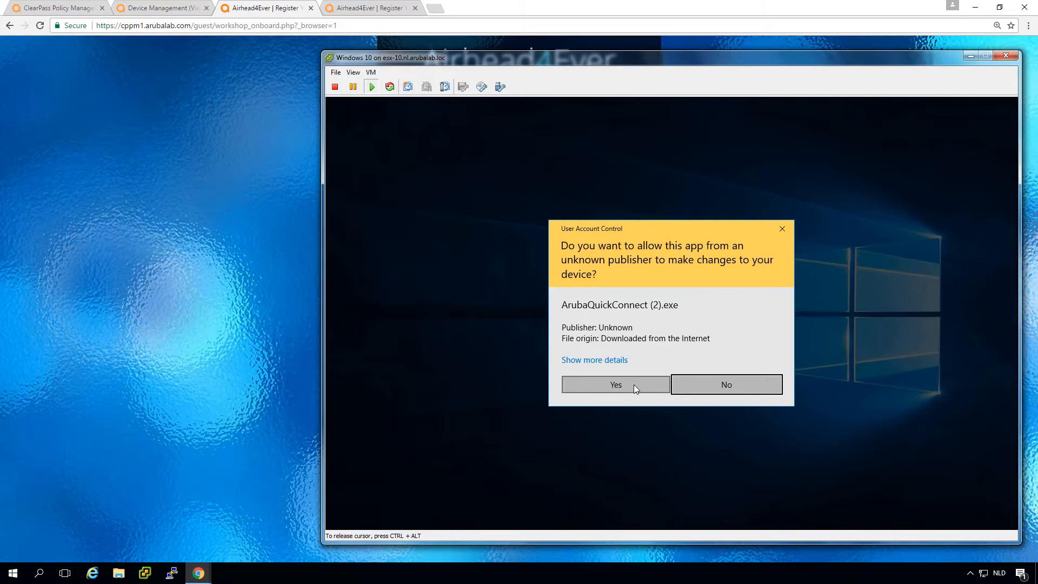
pyautogui.click(614, 385)
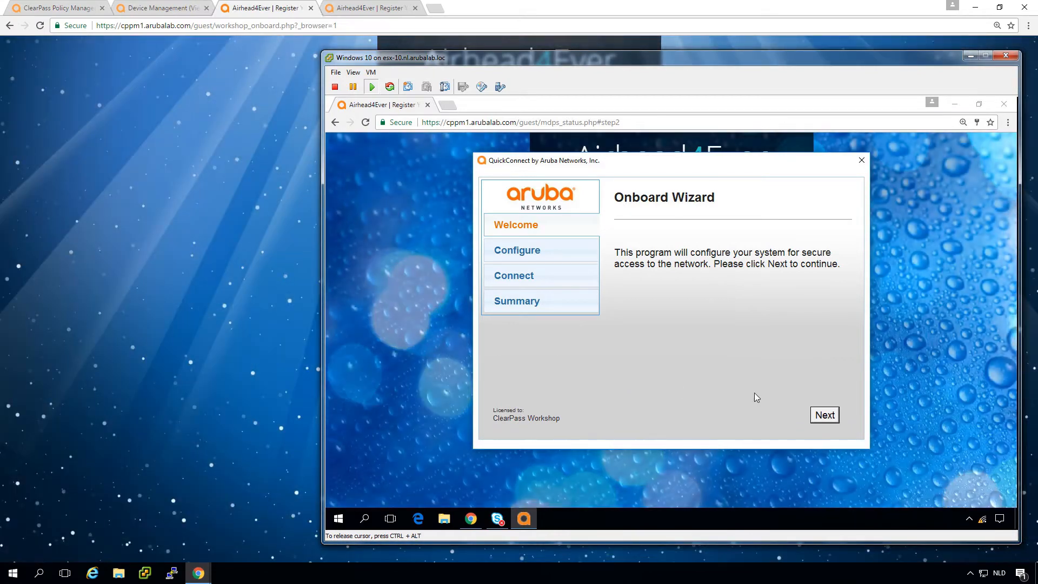
# - Run the Onboard Wizard through Next and Connect to join corp-1, reviewing the summary of changes
pyautogui.click(824, 414)
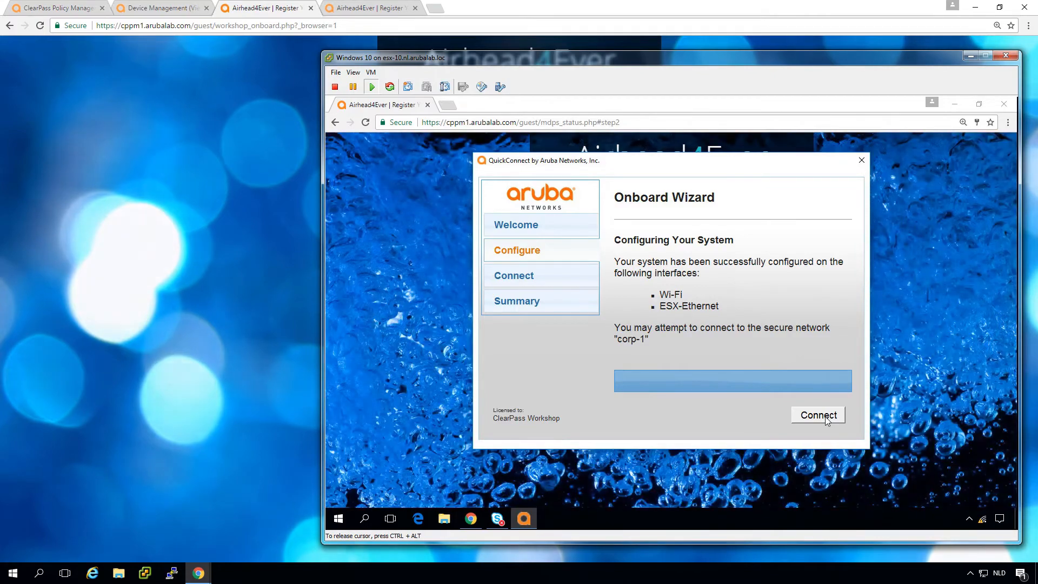
pyautogui.click(817, 415)
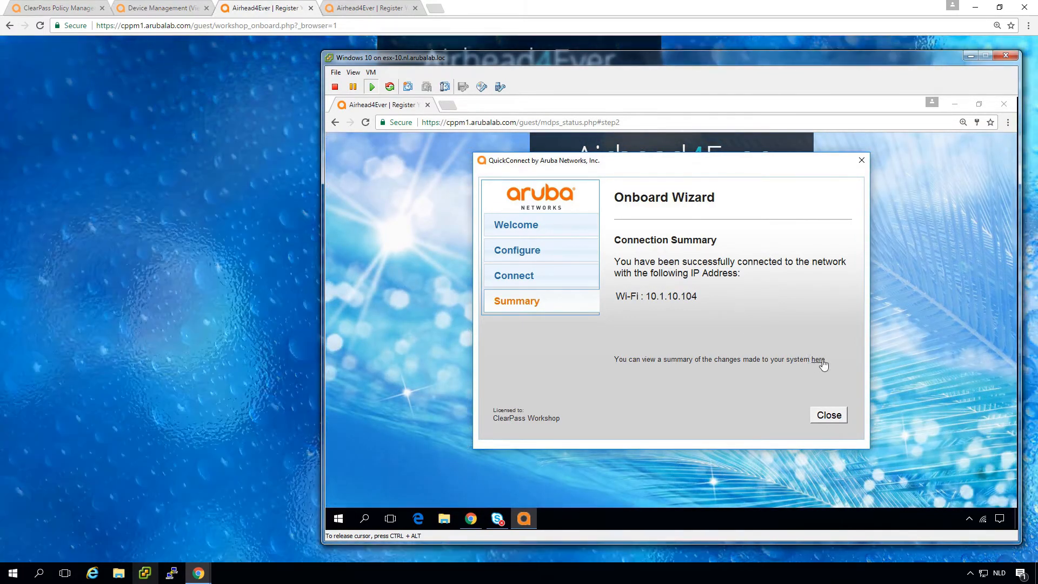
pyautogui.click(818, 359)
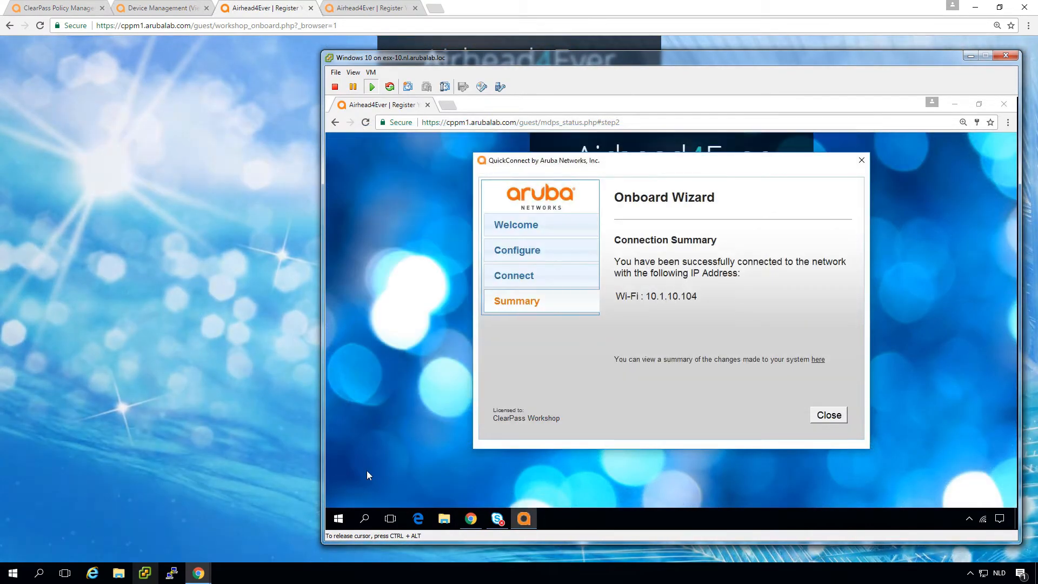
pyautogui.click(339, 518)
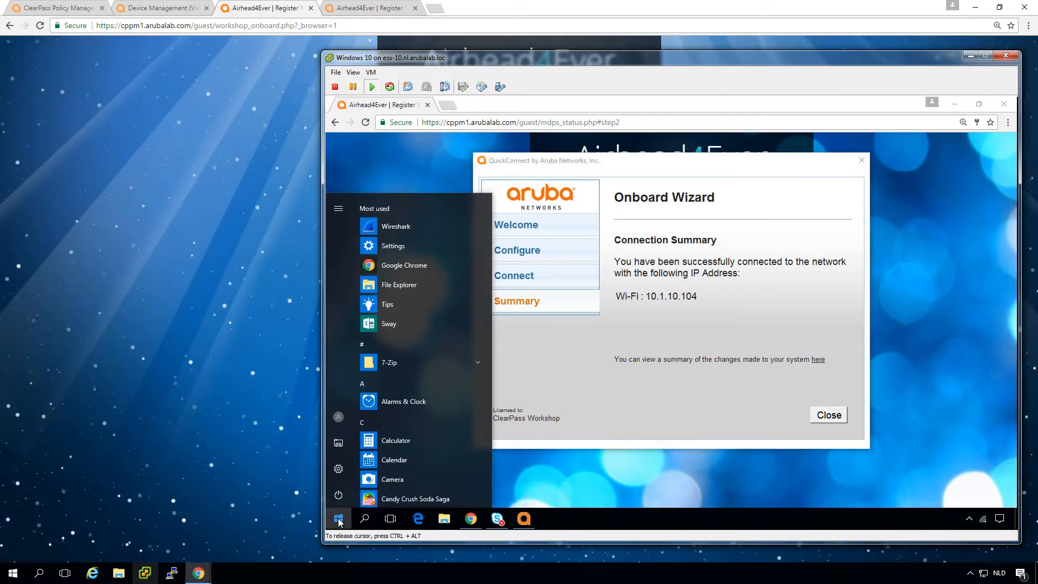
# - Search 'certificates', view the Personal certificate store in Certificate Manager, then return to Policy Manager
pyautogui.write('certi')
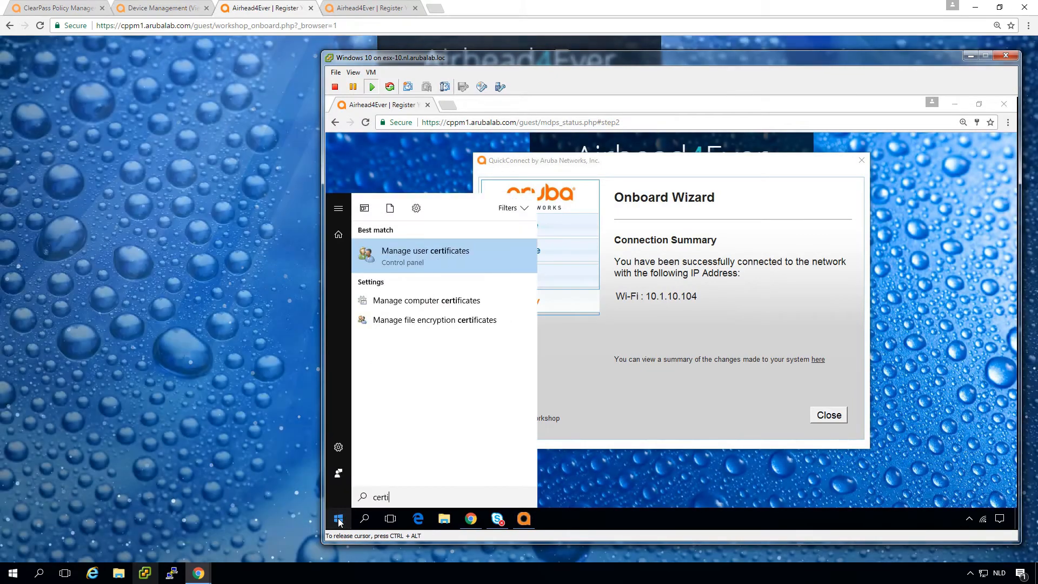
pyautogui.click(339, 518)
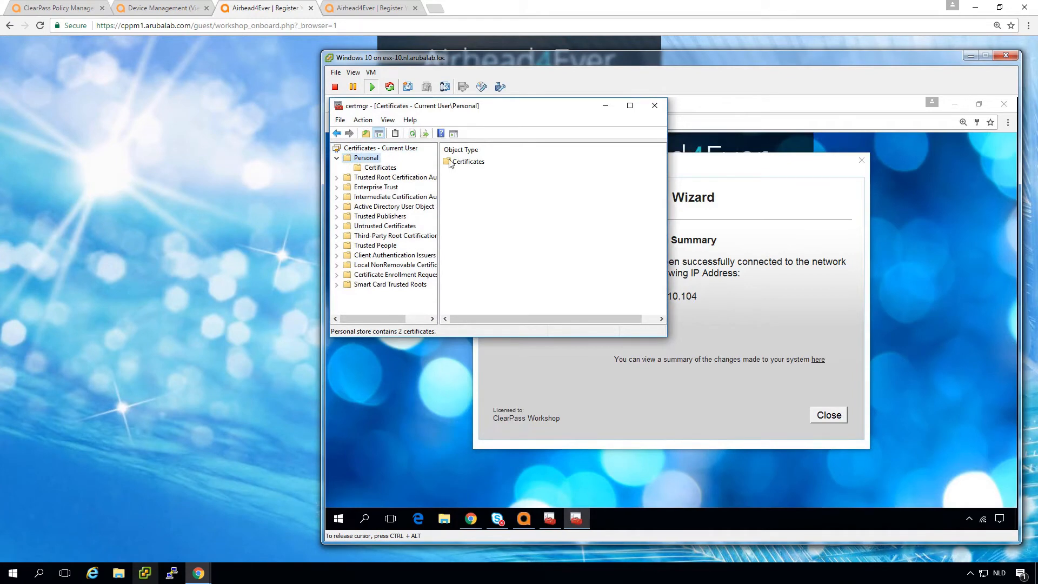
pyautogui.click(380, 167)
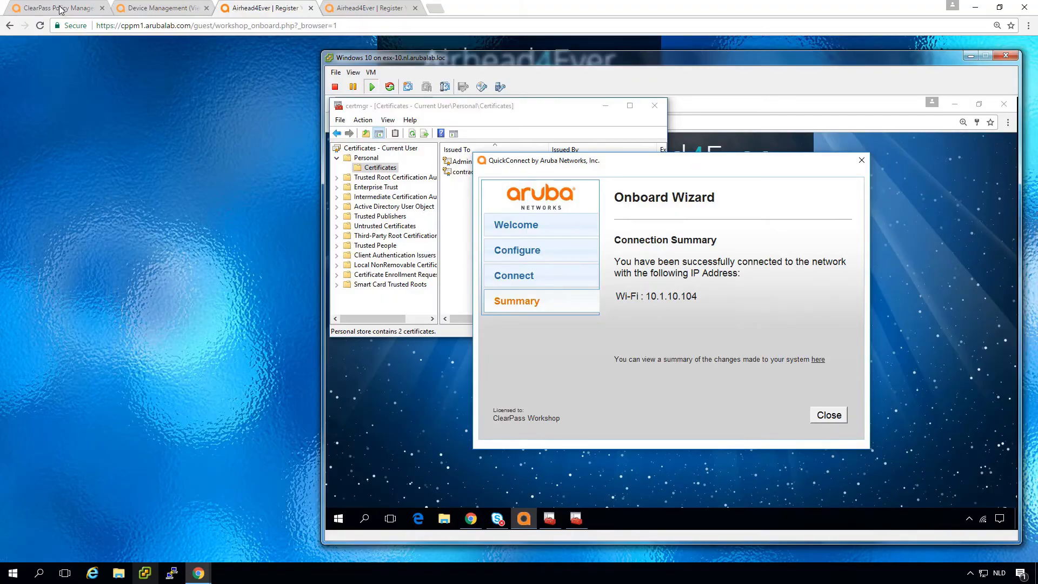
pyautogui.click(56, 8)
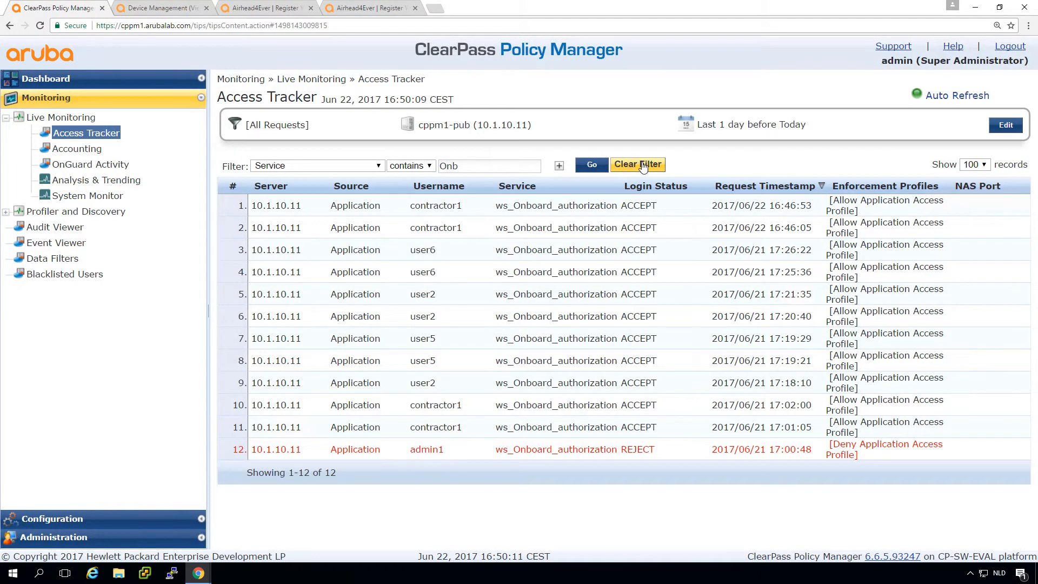
# - Clear the service filter and view the Input attributes of contractor1's onboard request, stepping to the other record
pyautogui.click(636, 164)
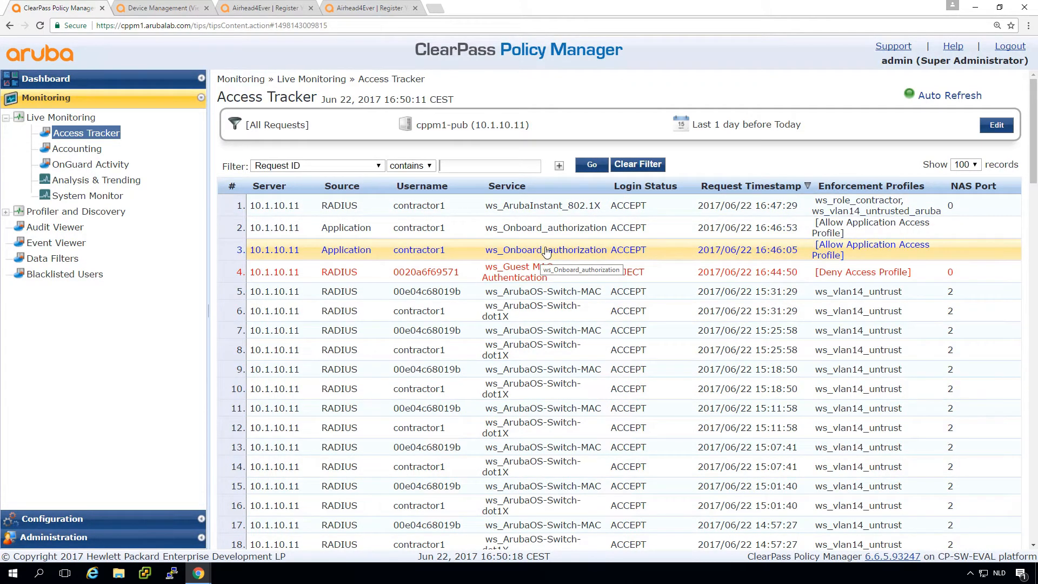
pyautogui.click(543, 250)
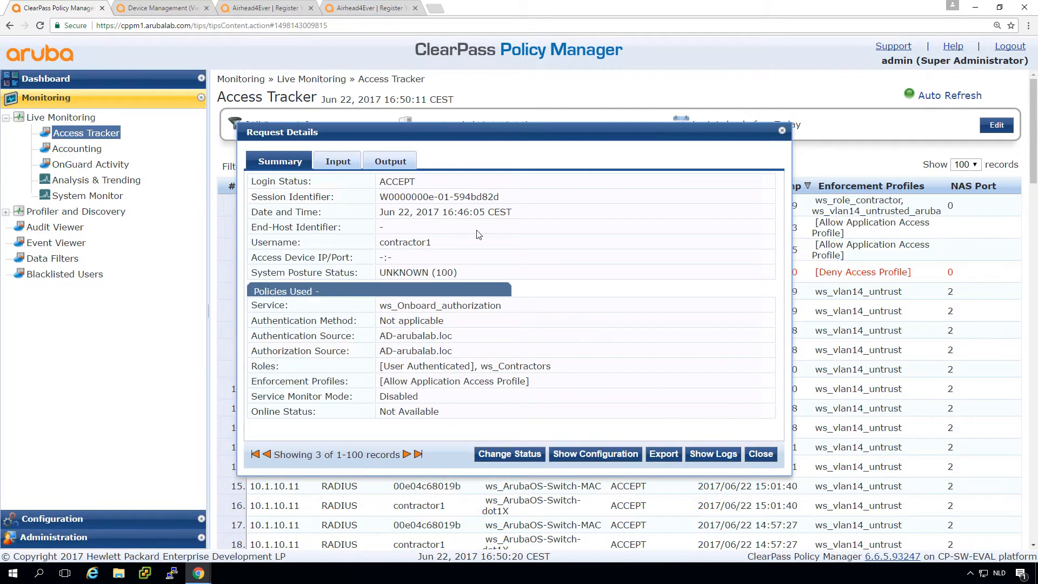
pyautogui.click(337, 161)
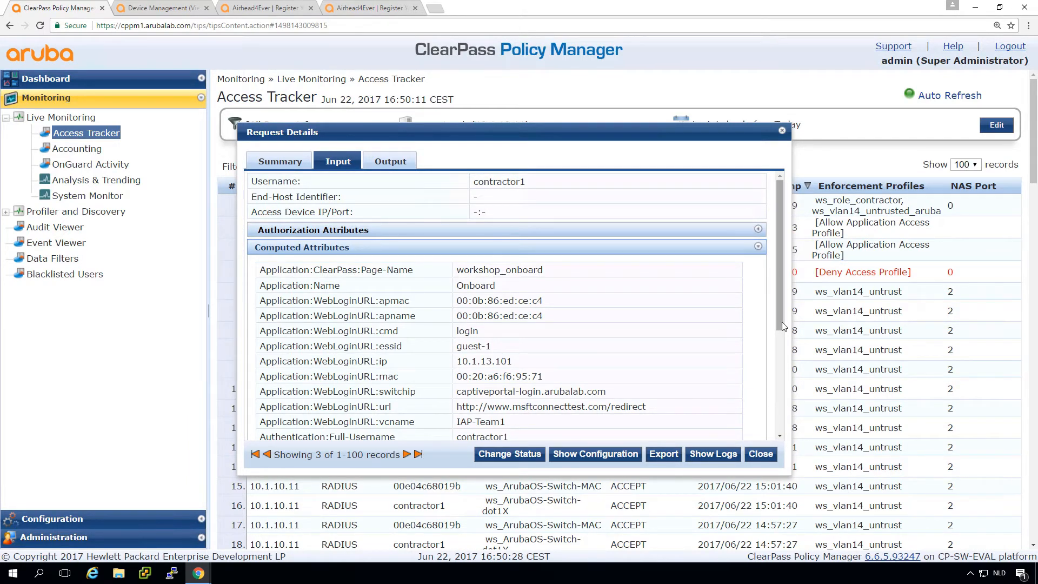
pyautogui.scroll(-3)
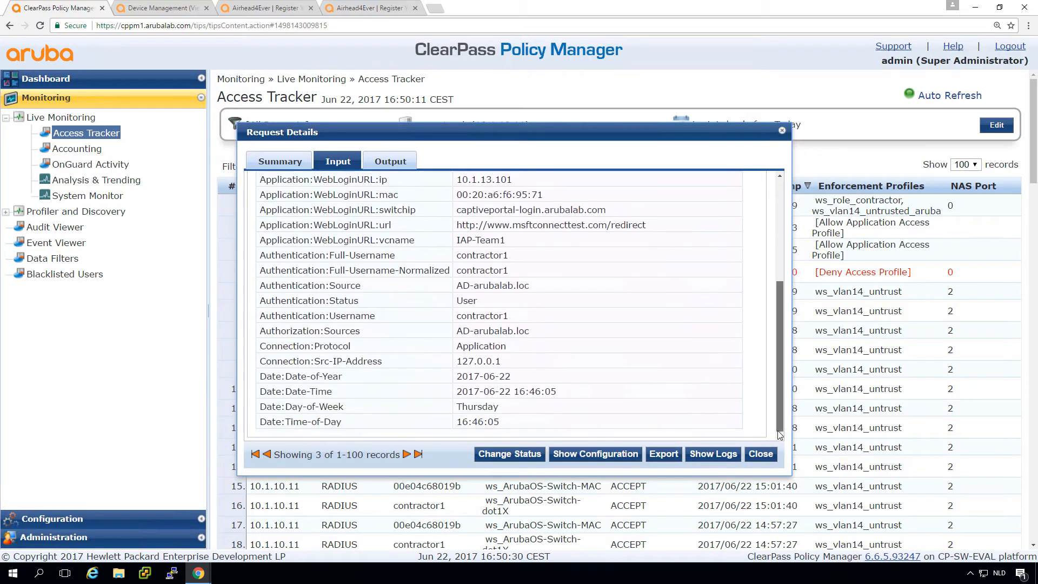
pyautogui.click(759, 454)
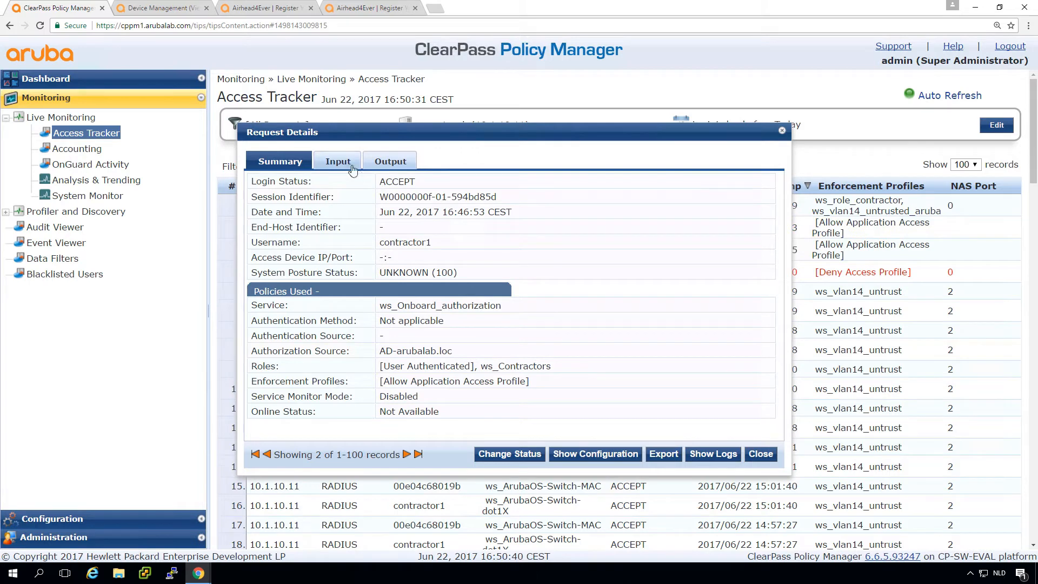
# - Expand and scroll through the Computed Attributes showing the Windows 10 device, then close the details
pyautogui.click(338, 161)
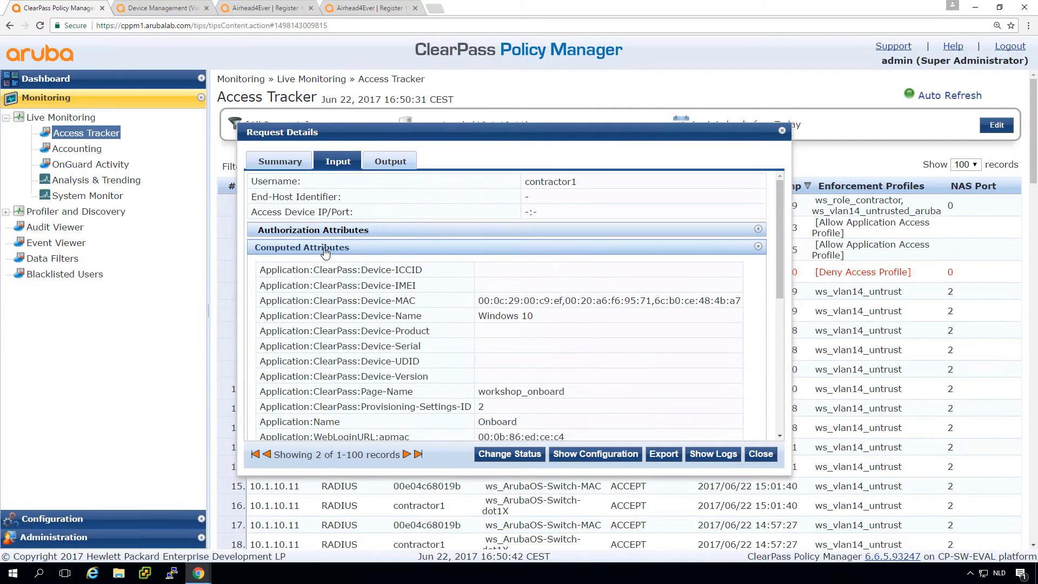
pyautogui.moveTo(464, 288)
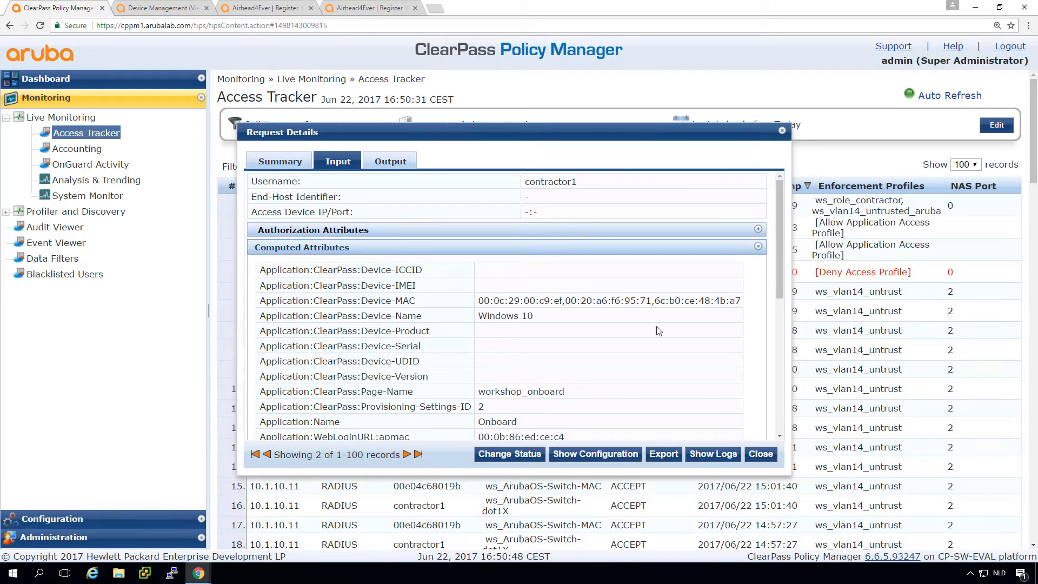
pyautogui.scroll(-3)
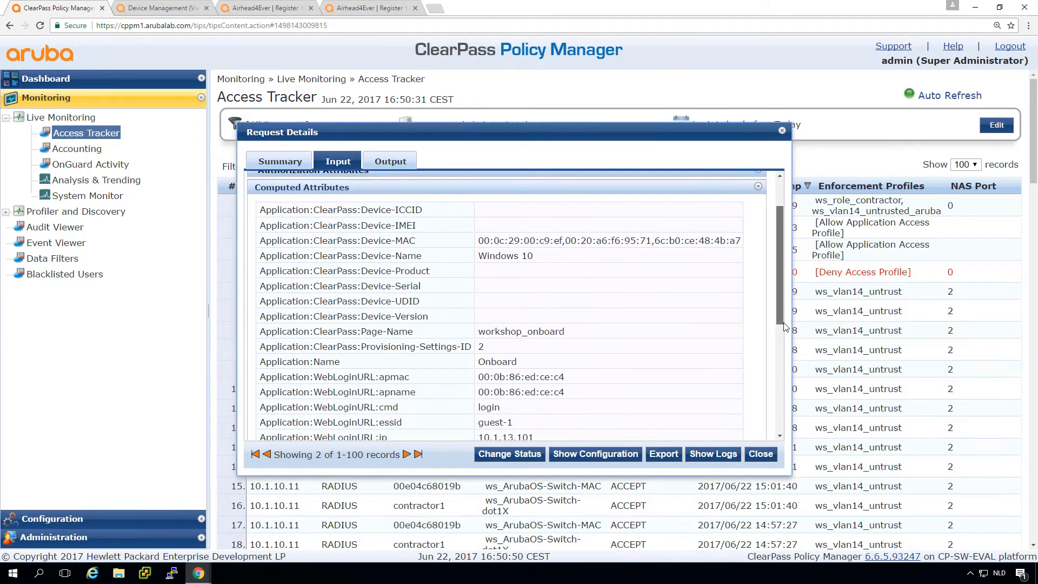
pyautogui.scroll(-3)
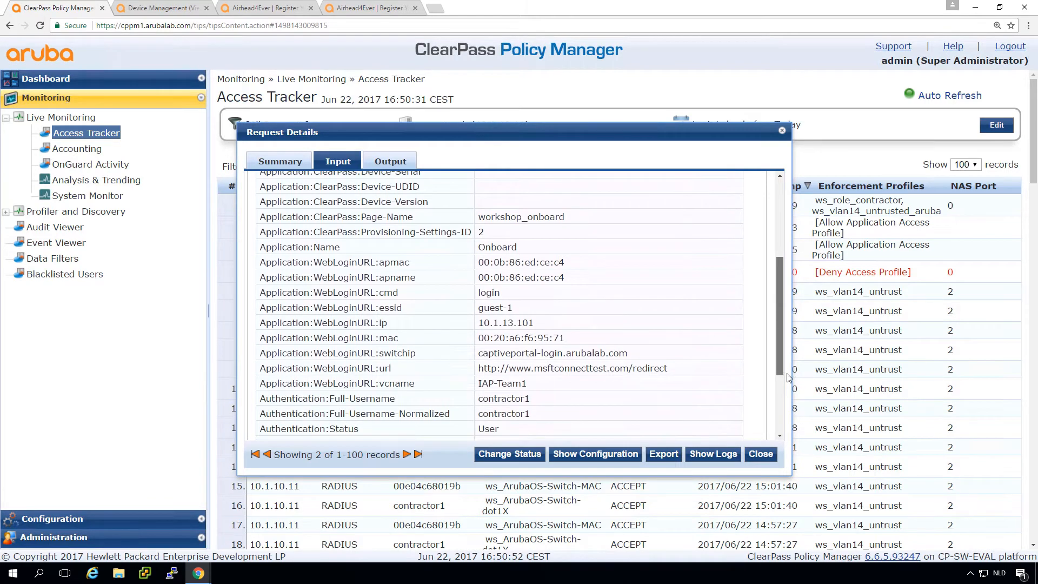
pyautogui.scroll(-3)
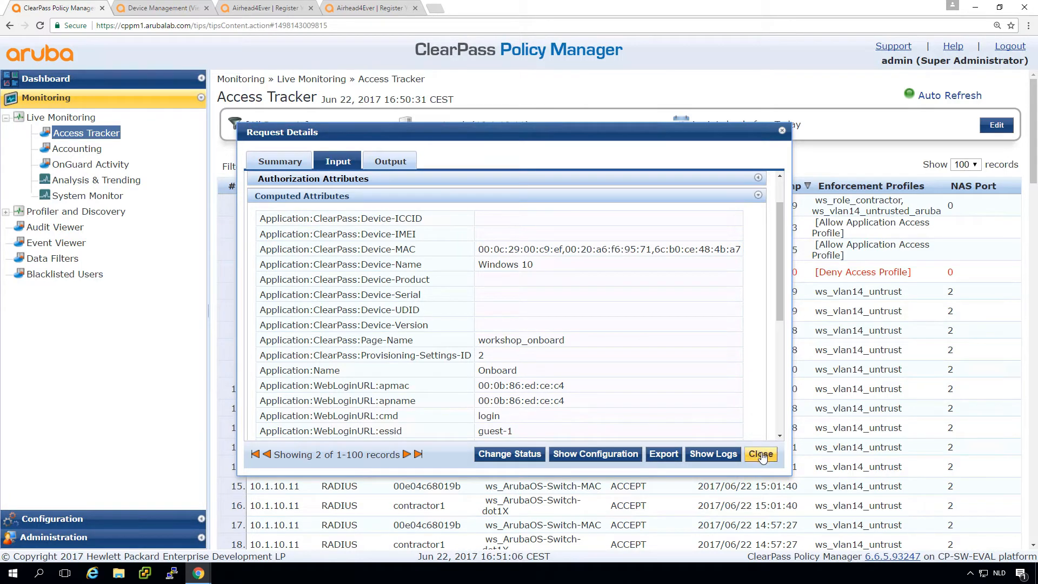
pyautogui.click(760, 454)
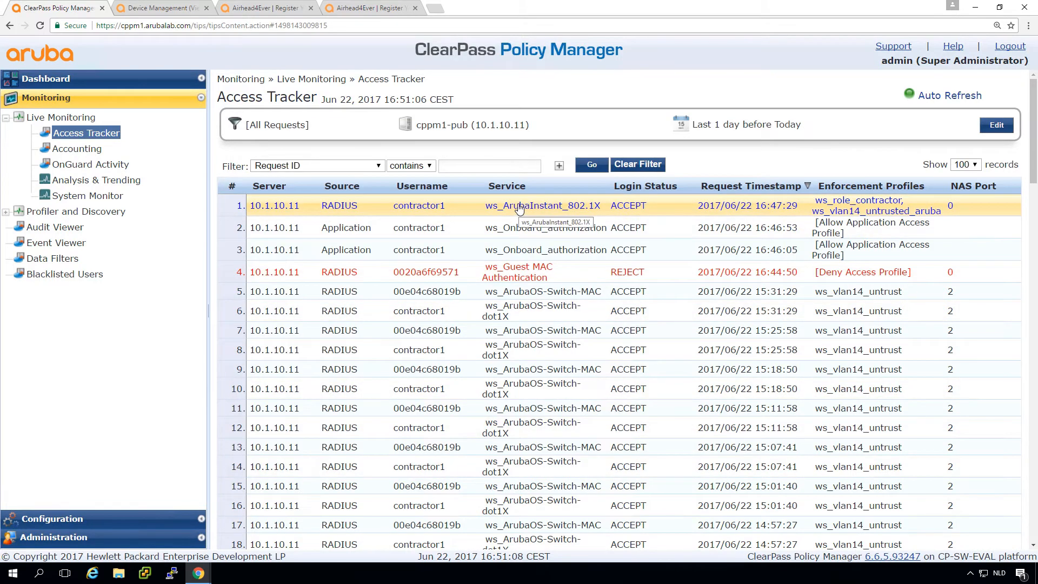
pyautogui.click(543, 205)
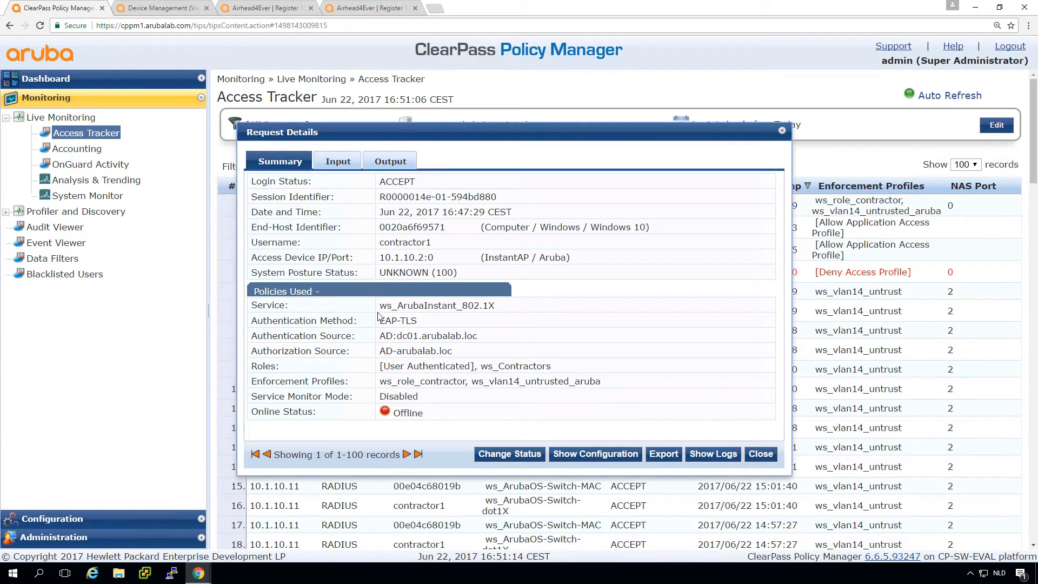
pyautogui.moveTo(521, 368)
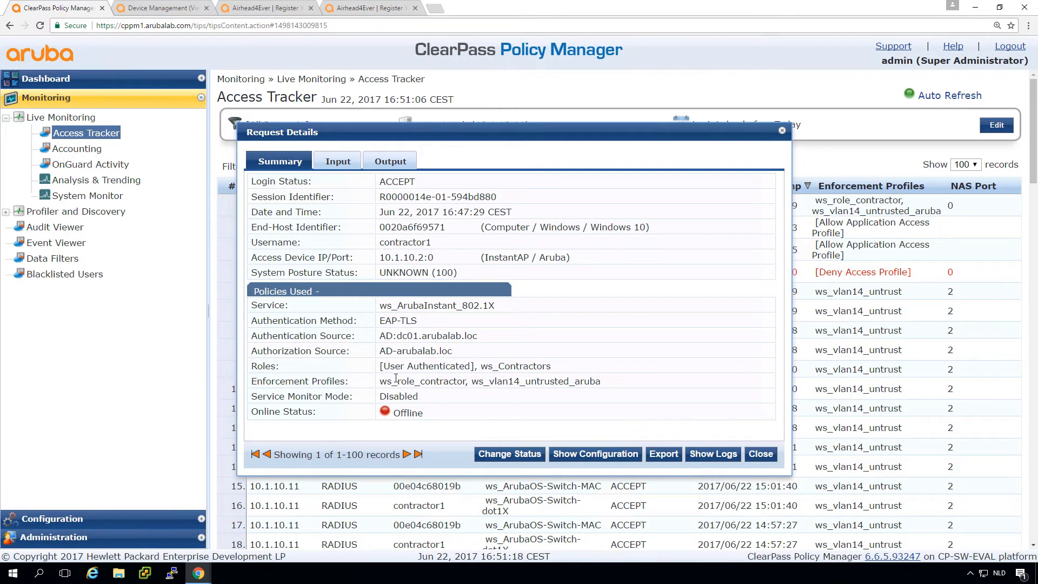
pyautogui.click(337, 161)
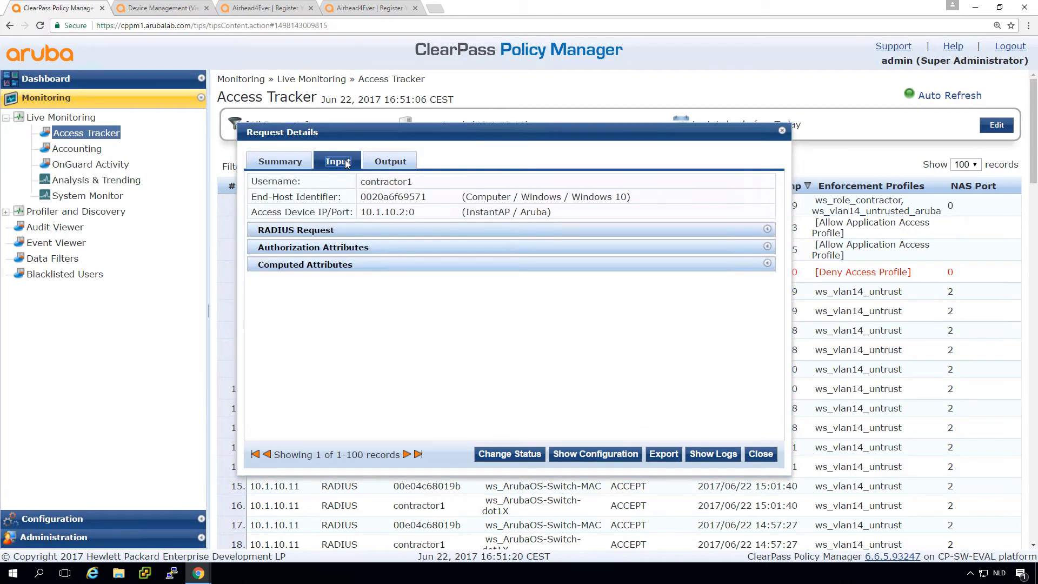
pyautogui.click(304, 263)
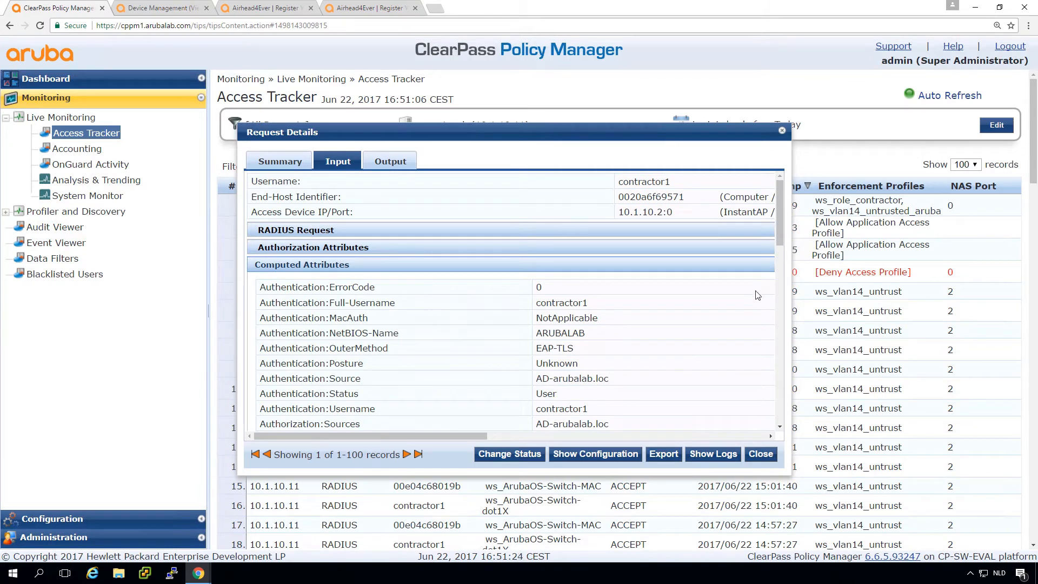
pyautogui.scroll(-3)
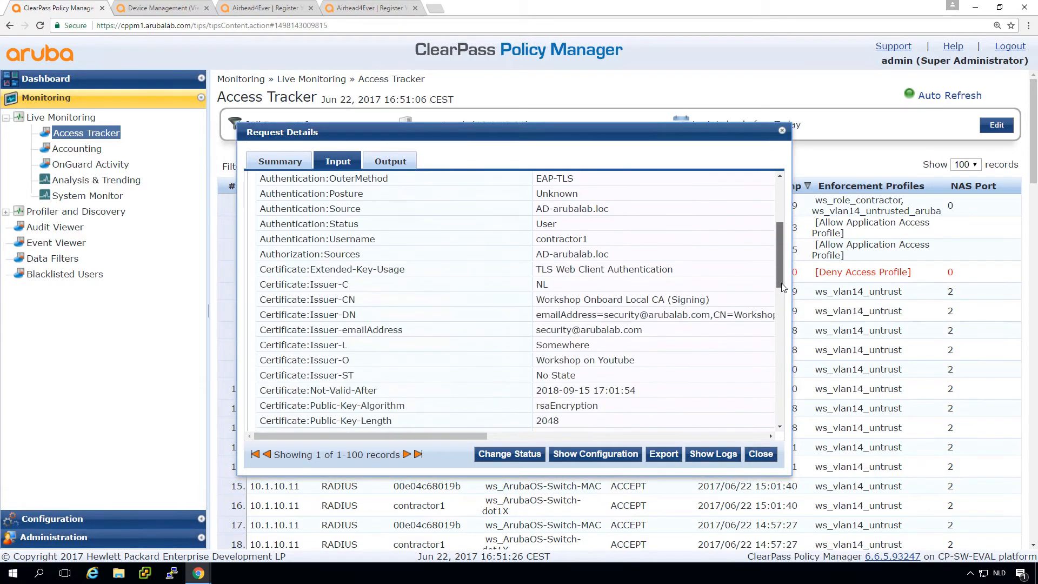
pyautogui.scroll(-3)
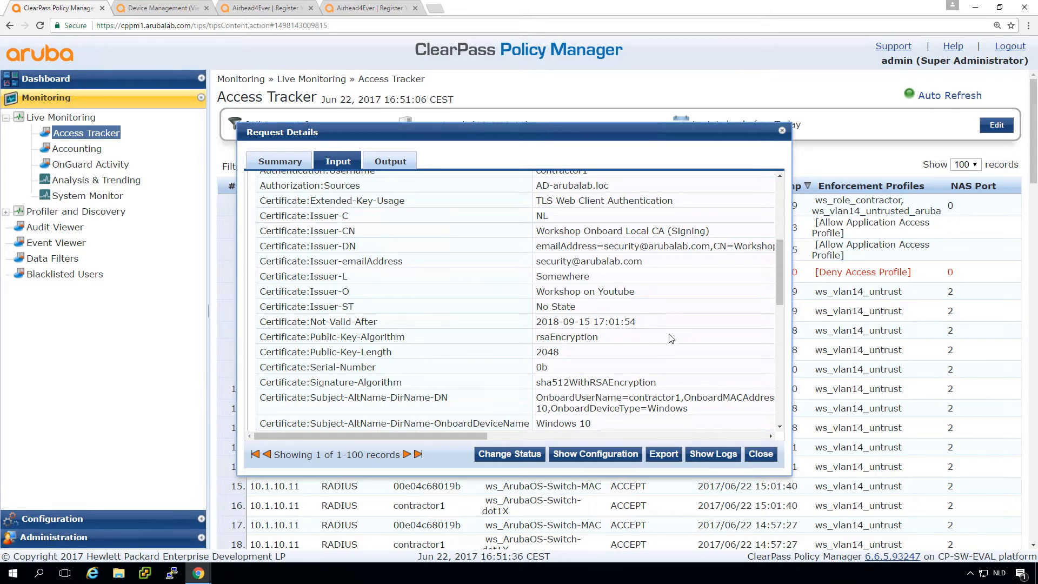
pyautogui.moveTo(728, 221)
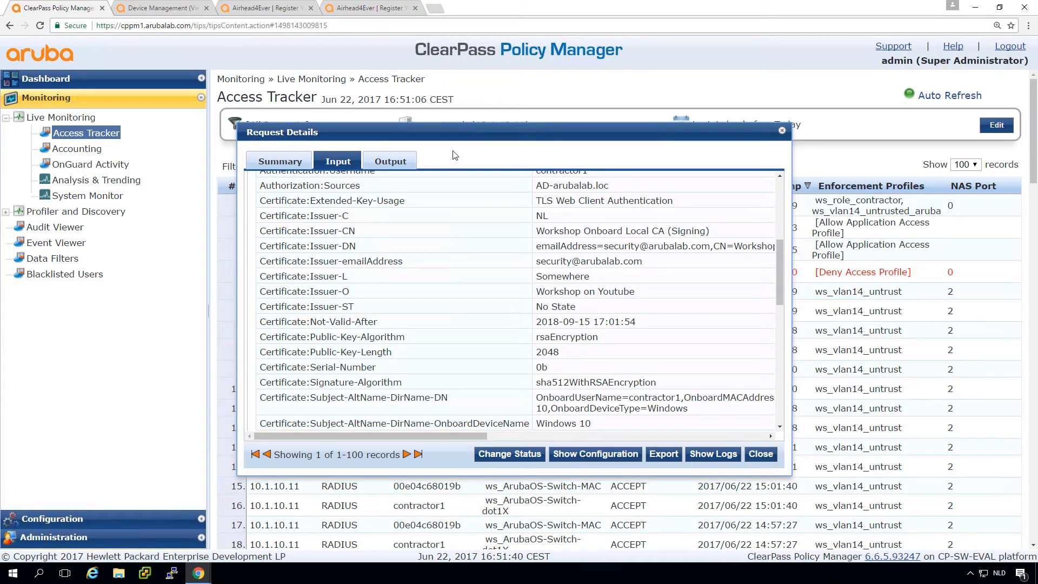
pyautogui.click(279, 161)
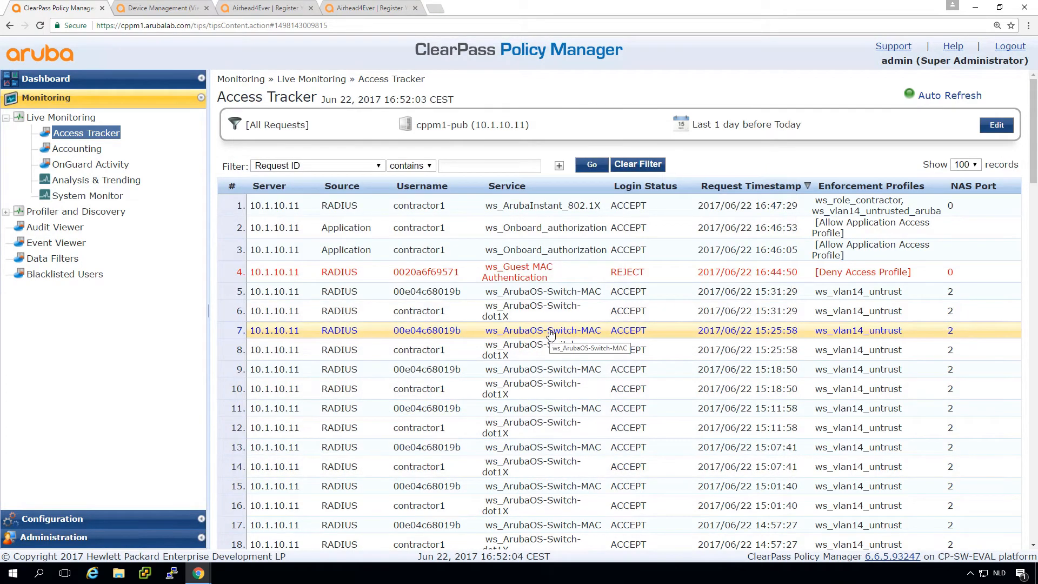
# - Filter Access Tracker to Service containing 'Onb', leaving the ws_Onboard_authorization requests
pyautogui.click(488, 165)
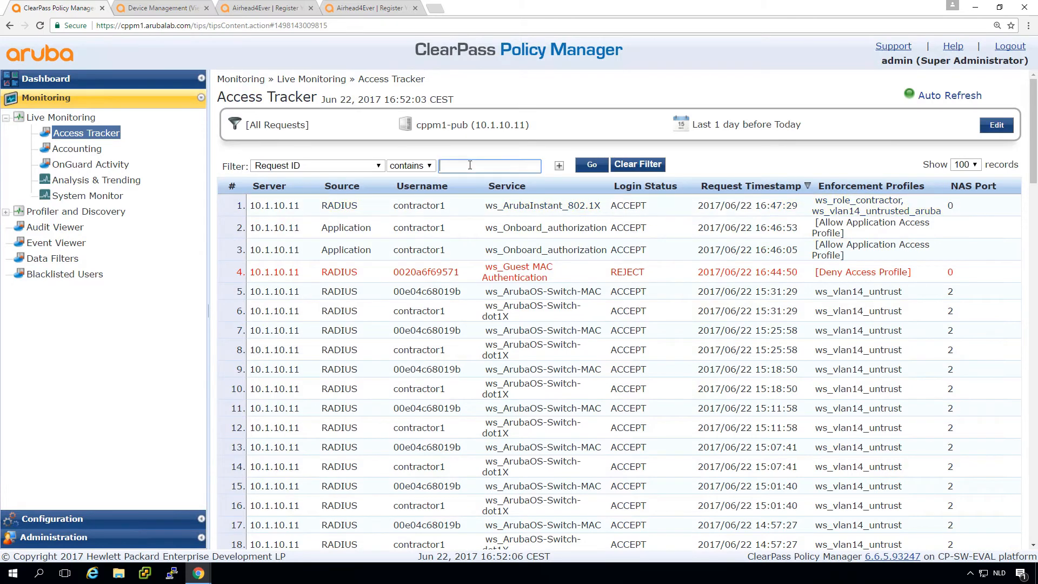
pyautogui.write('0')
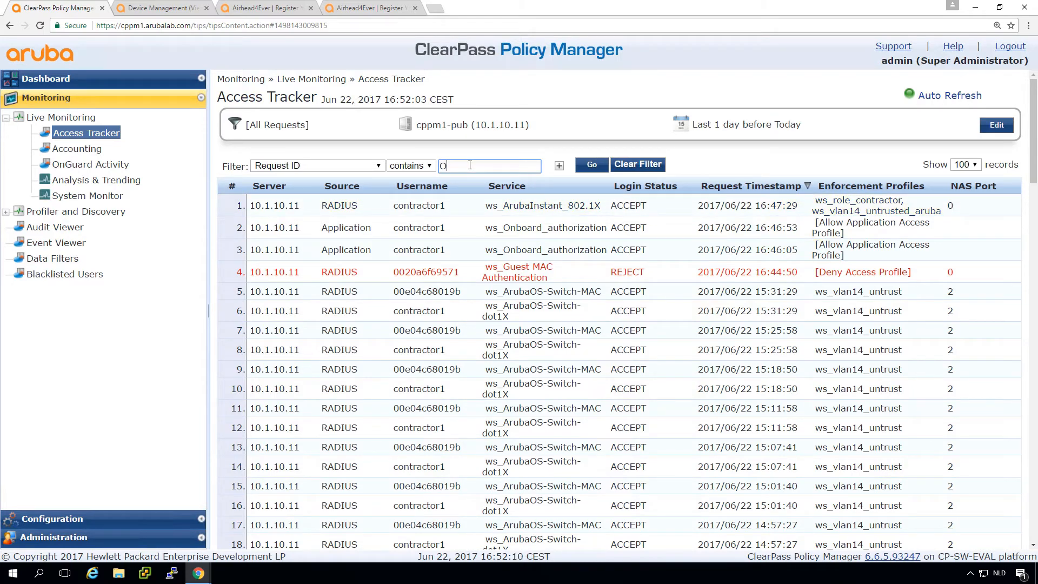
pyautogui.write('nb')
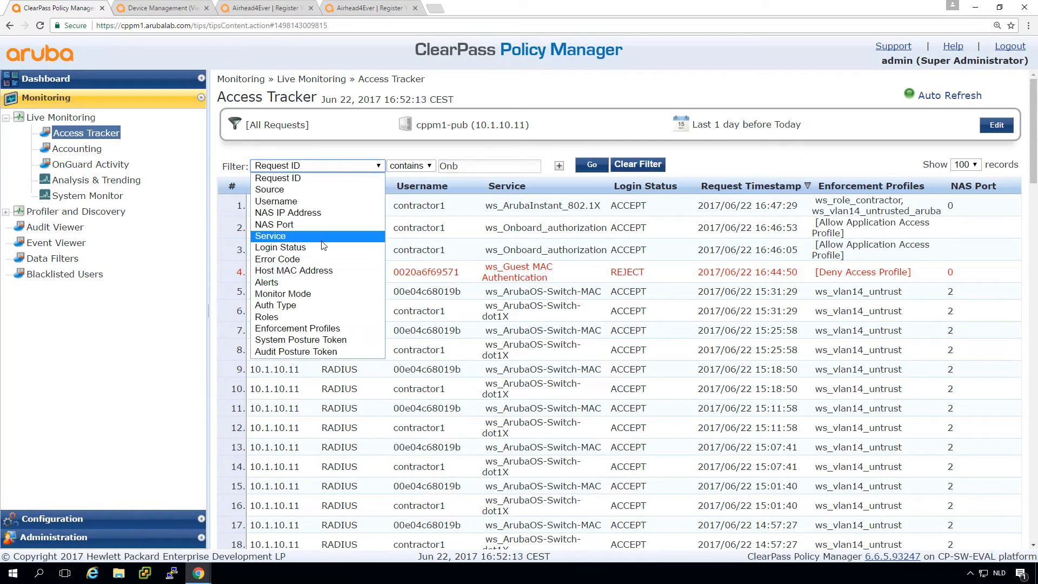
pyautogui.click(271, 236)
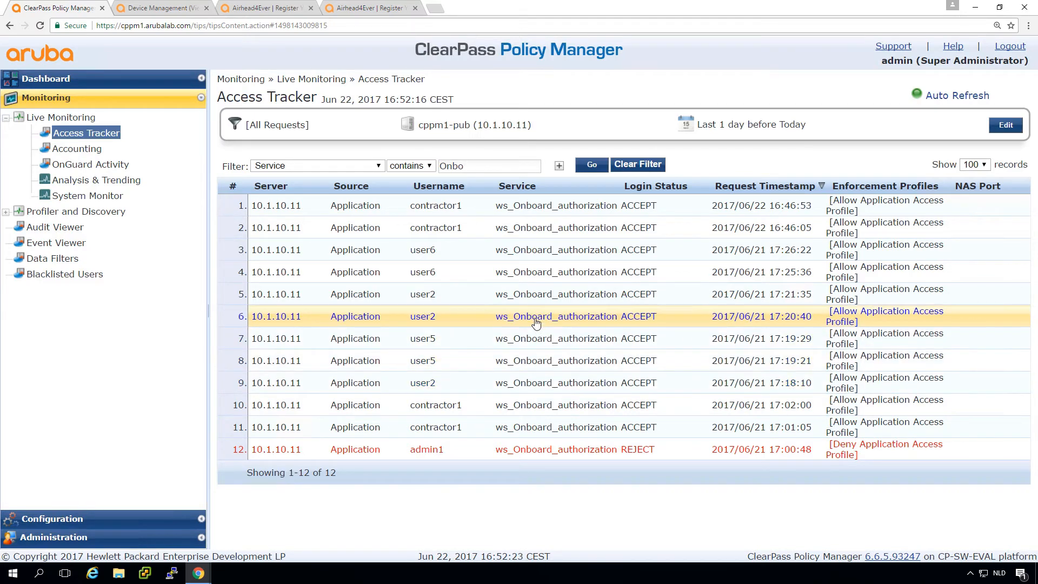
# - View user2's request Computed Attributes and the previous record, highlighting the iOS iPad device value
pyautogui.click(536, 316)
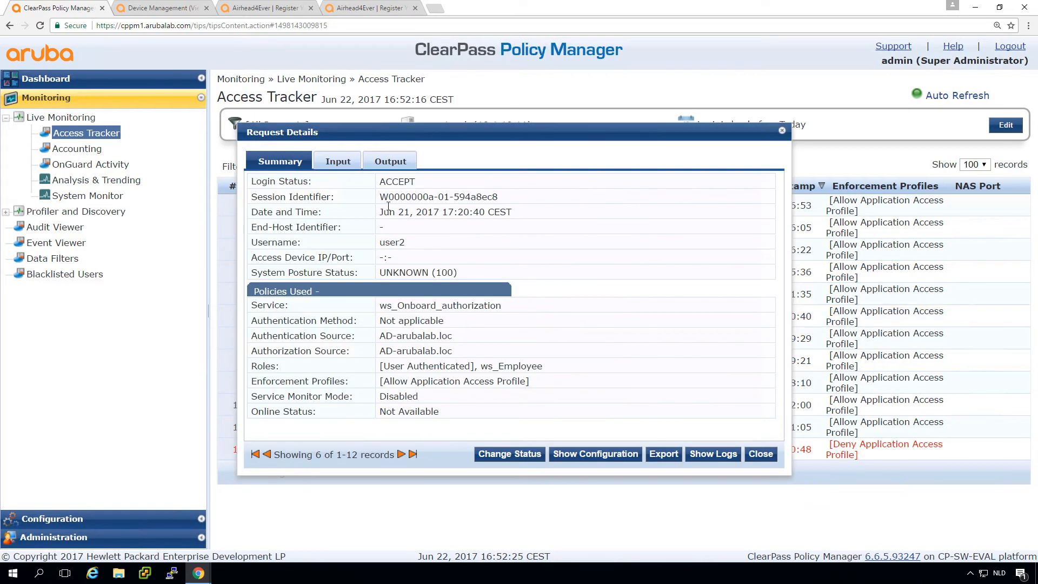
pyautogui.click(338, 161)
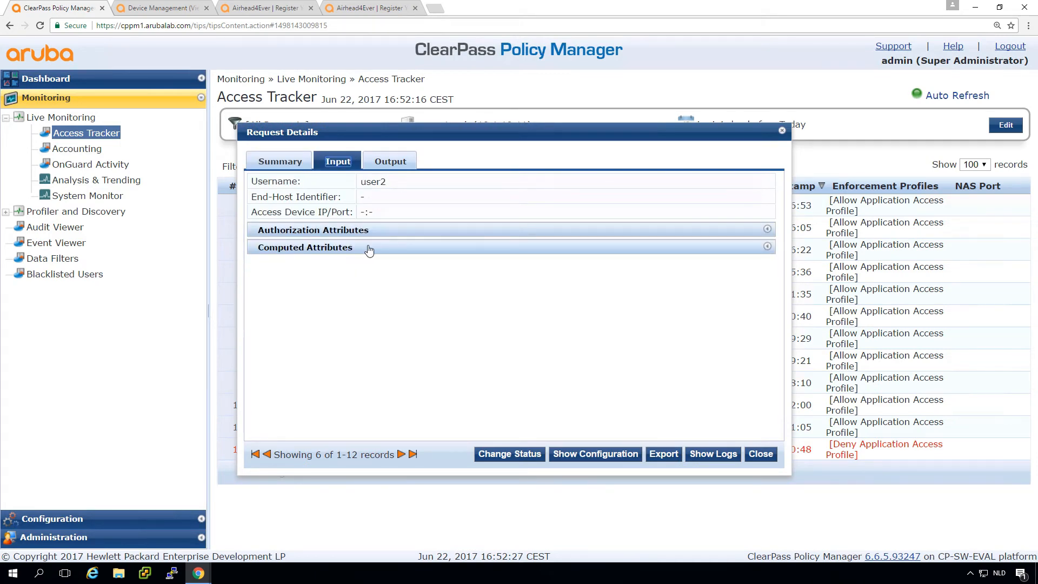
pyautogui.click(305, 247)
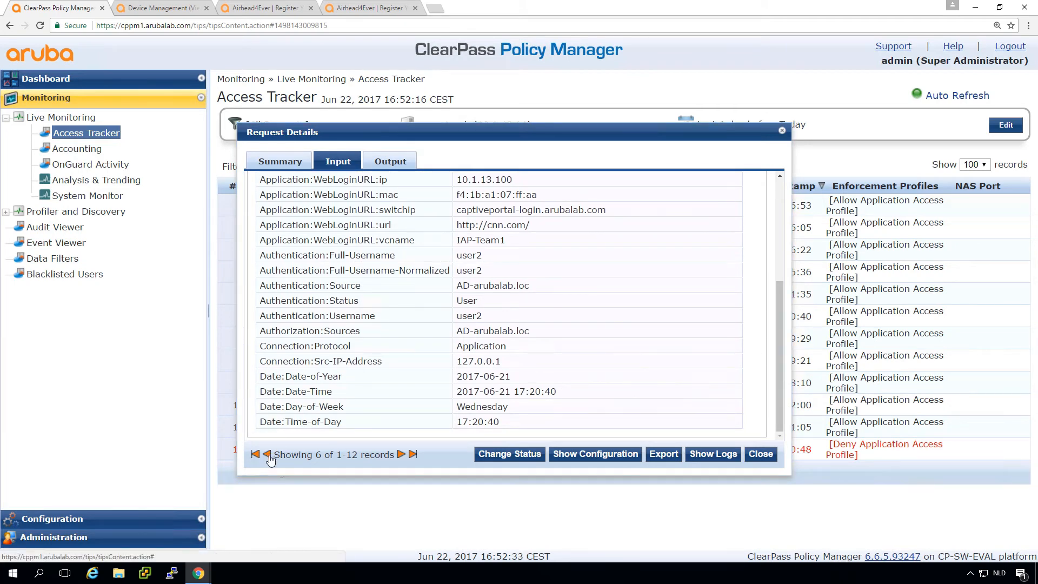
pyautogui.click(266, 454)
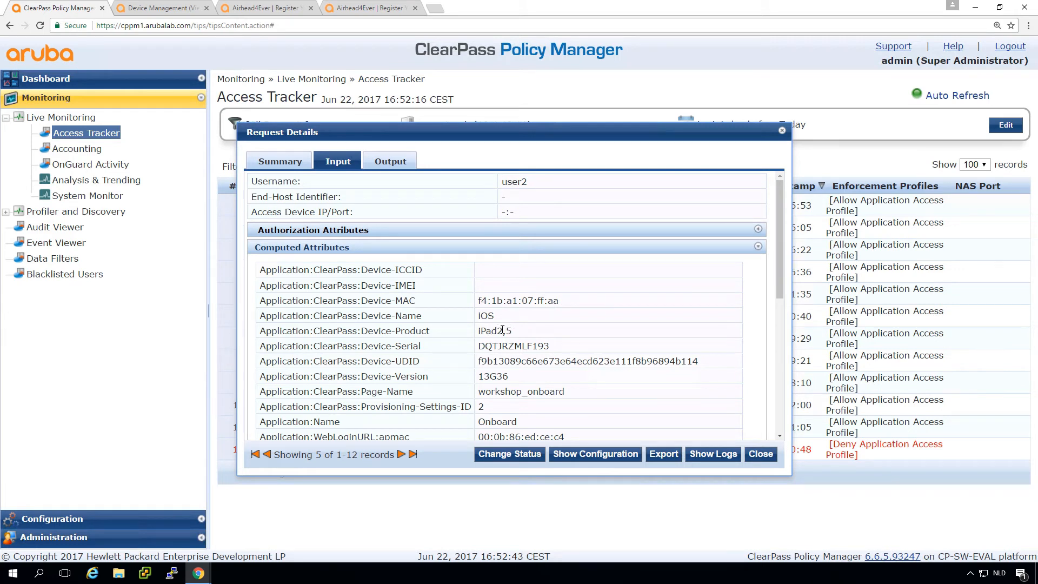
pyautogui.doubleClick(512, 346)
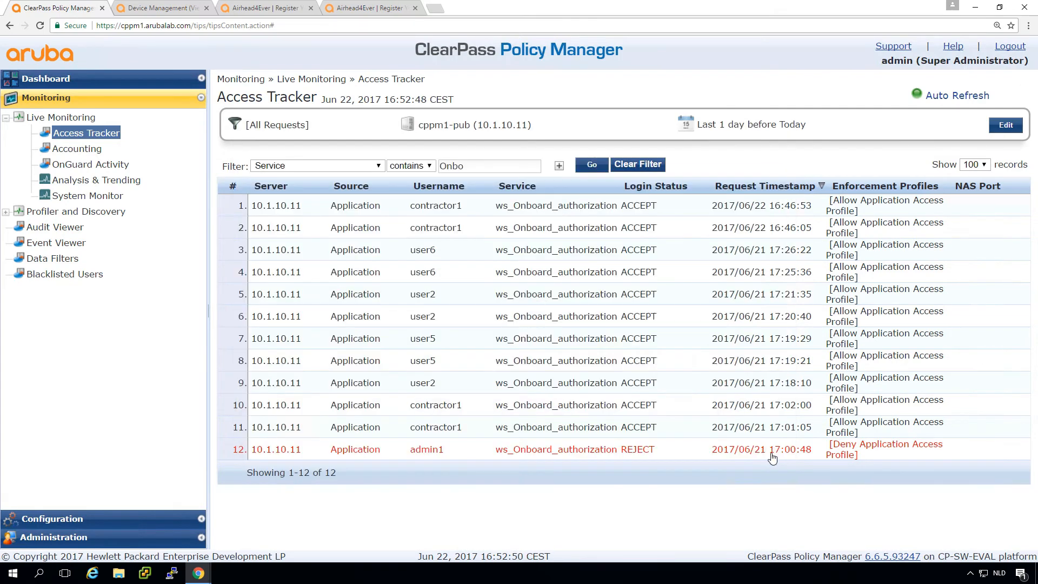
pyautogui.click(542, 250)
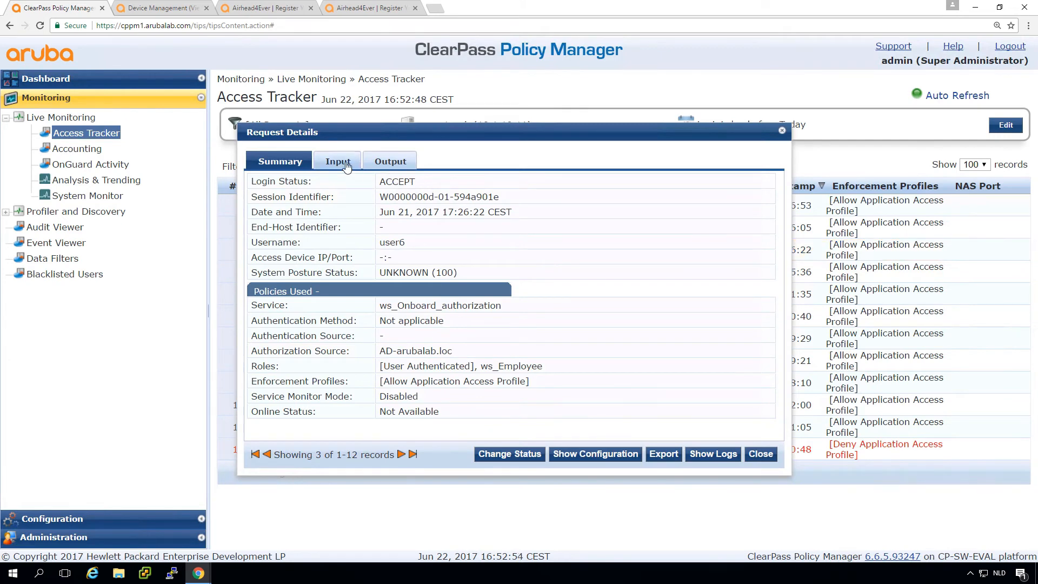
pyautogui.click(337, 161)
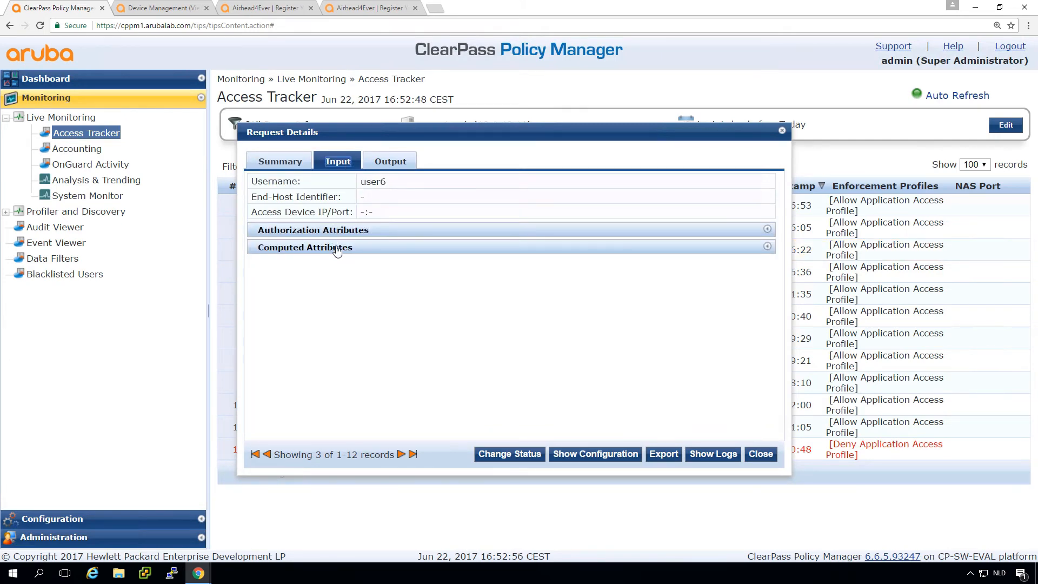
pyautogui.click(305, 246)
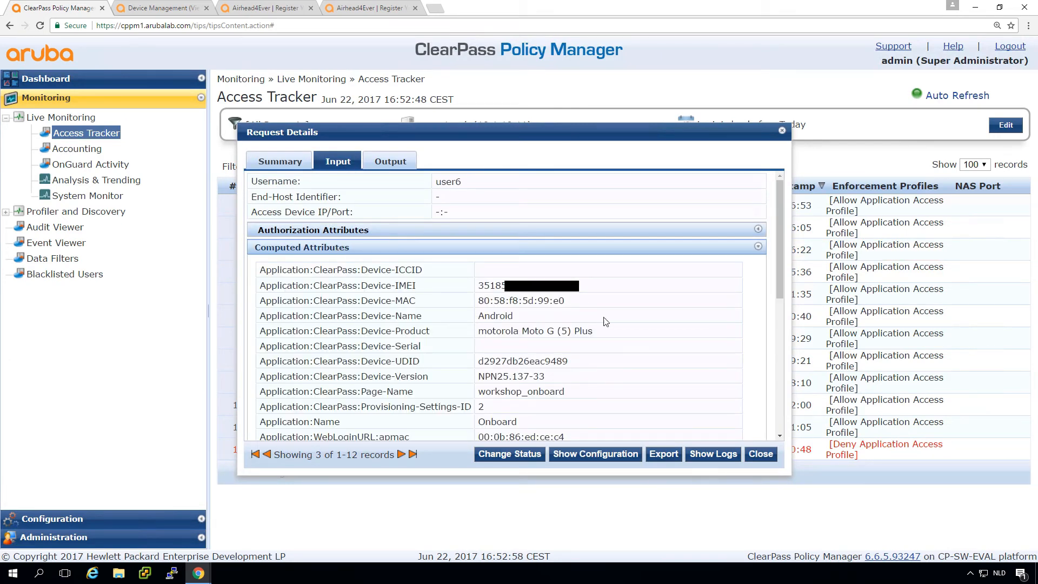
pyautogui.doubleClick(536, 330)
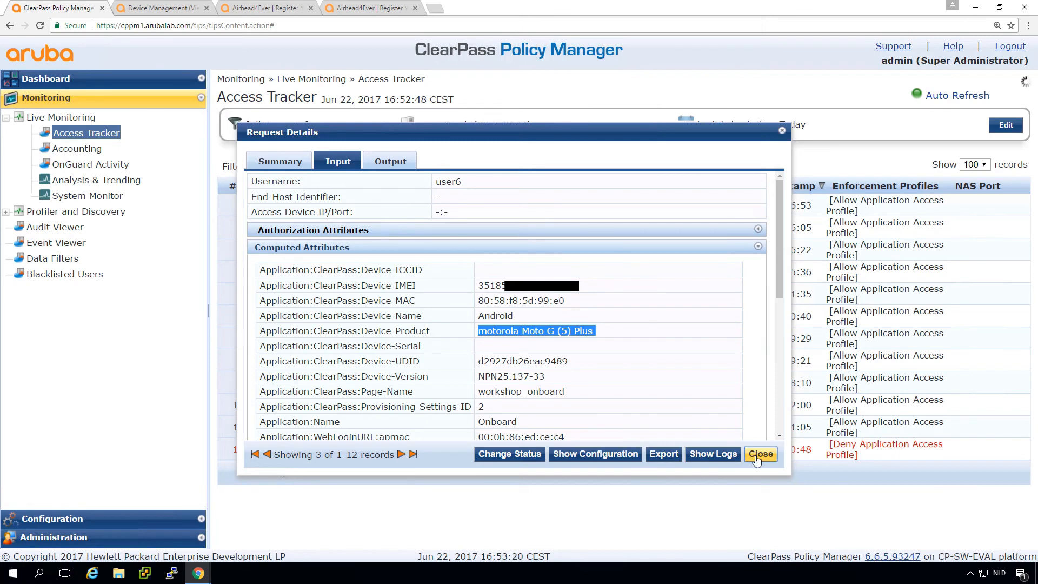
pyautogui.click(760, 453)
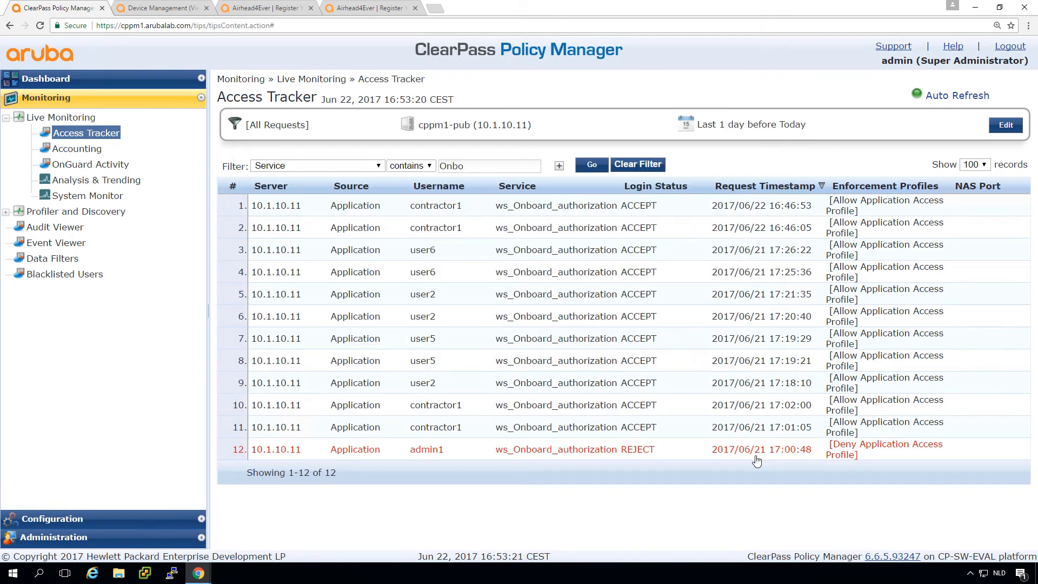